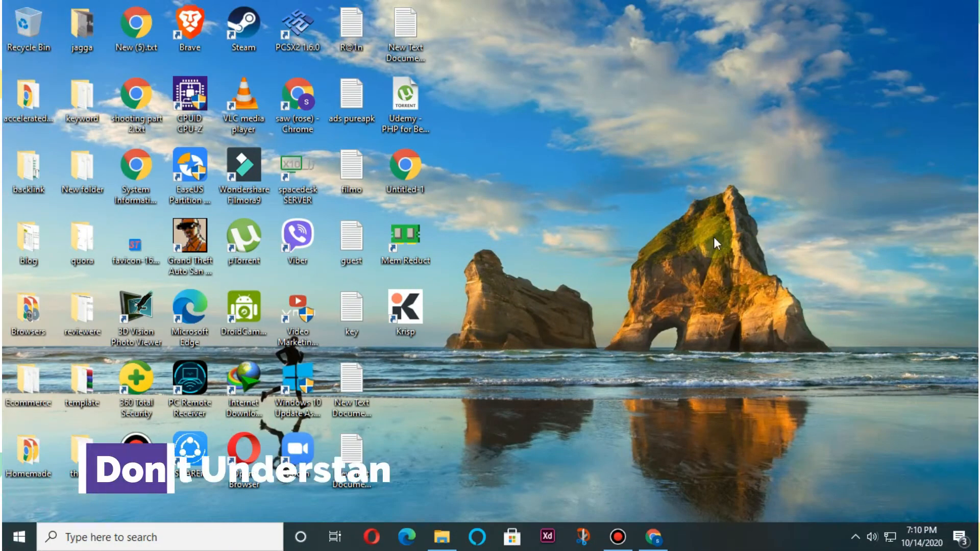
- Refresh the desktop, select the mix.com address and start a new browser tab for the DA check
{"action": "right_click", "coordinate": [716, 243]}
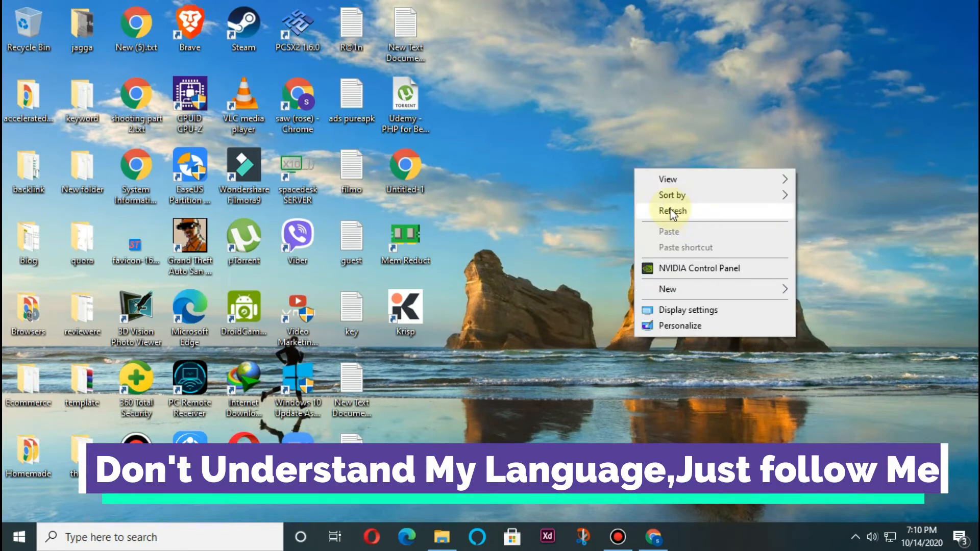
{"action": "left_click", "coordinate": [673, 210]}
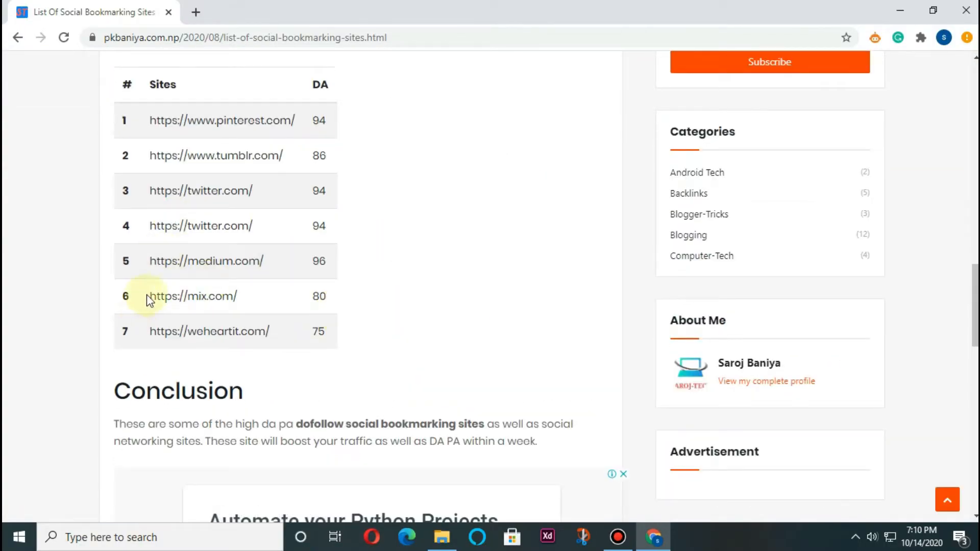
{"action": "double_click", "coordinate": [192, 296]}
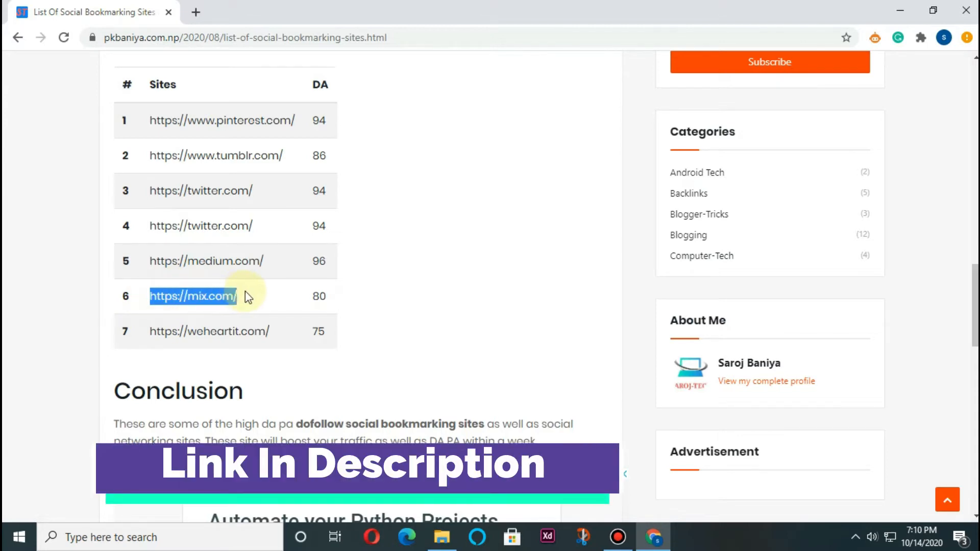
{"action": "mouse_move", "coordinate": [186, 6]}
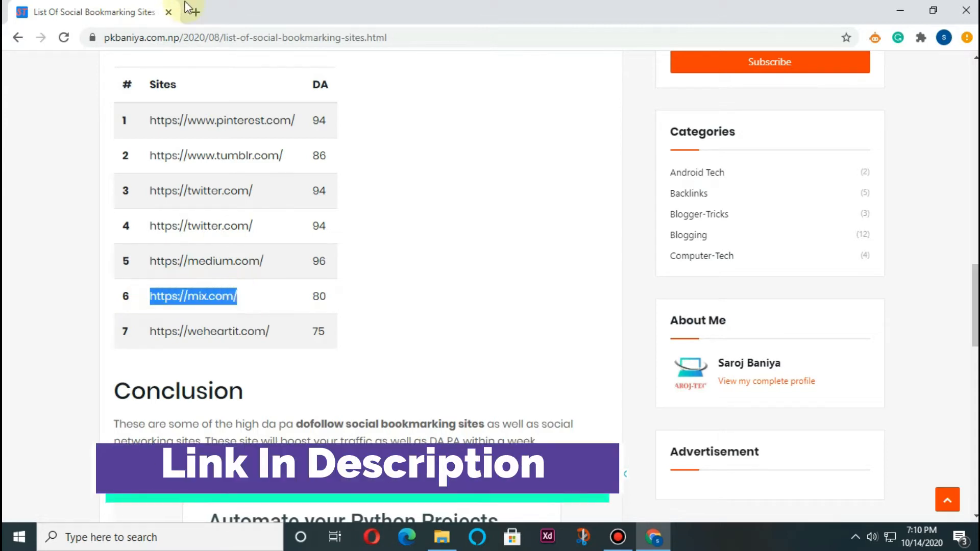
{"action": "left_click", "coordinate": [193, 296]}
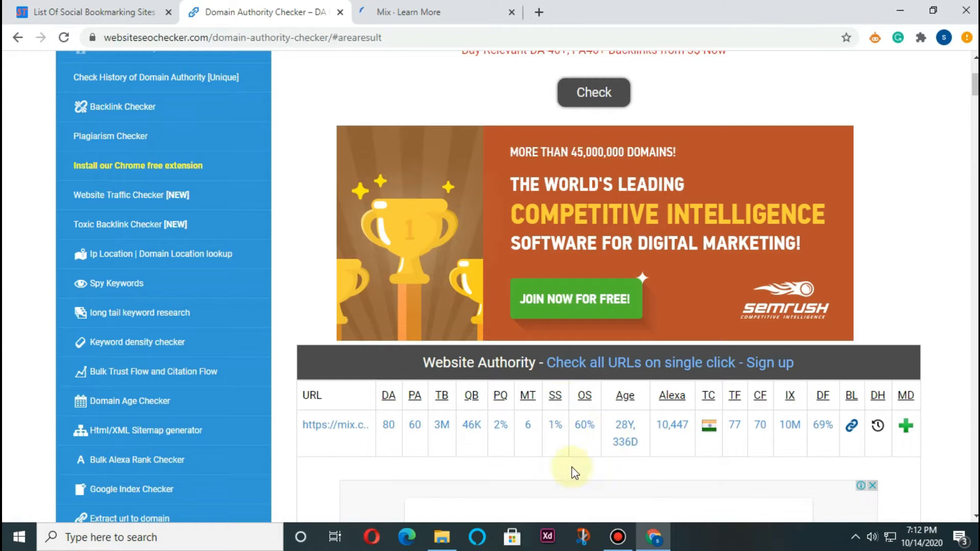
{"action": "mouse_move", "coordinate": [839, 398]}
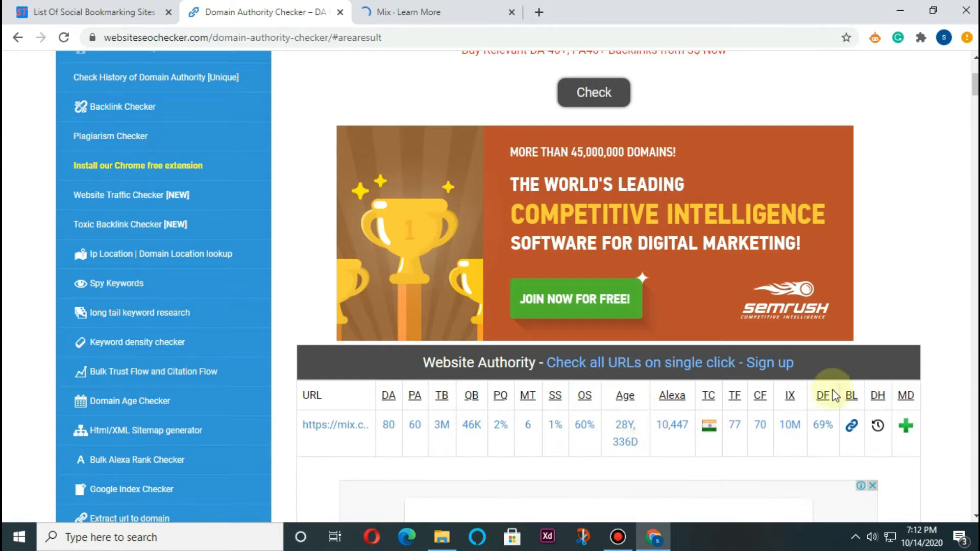
- Sign in to Mix with Google and create the account under the username sarojtech
{"action": "left_click", "coordinate": [410, 11]}
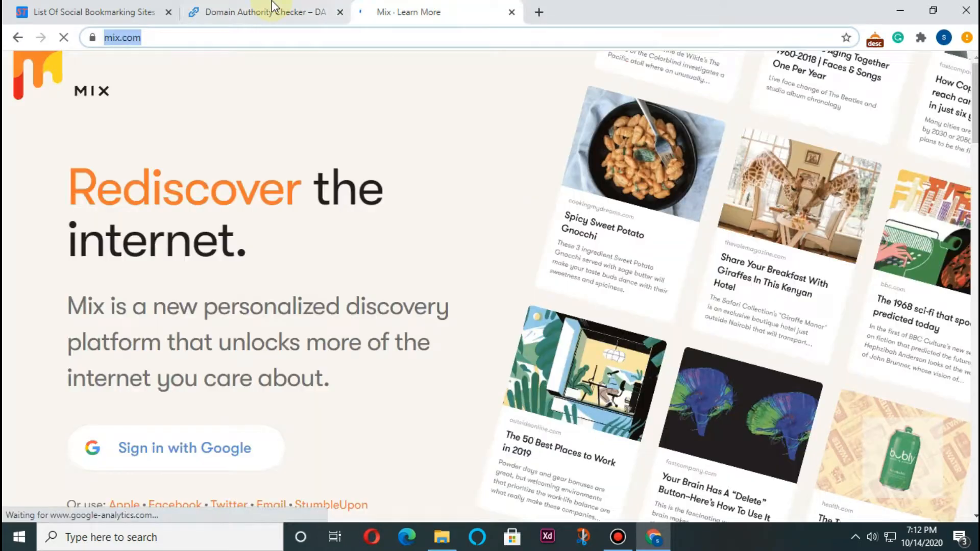
{"action": "scroll", "scroll_direction": "down", "scroll_amount": 3}
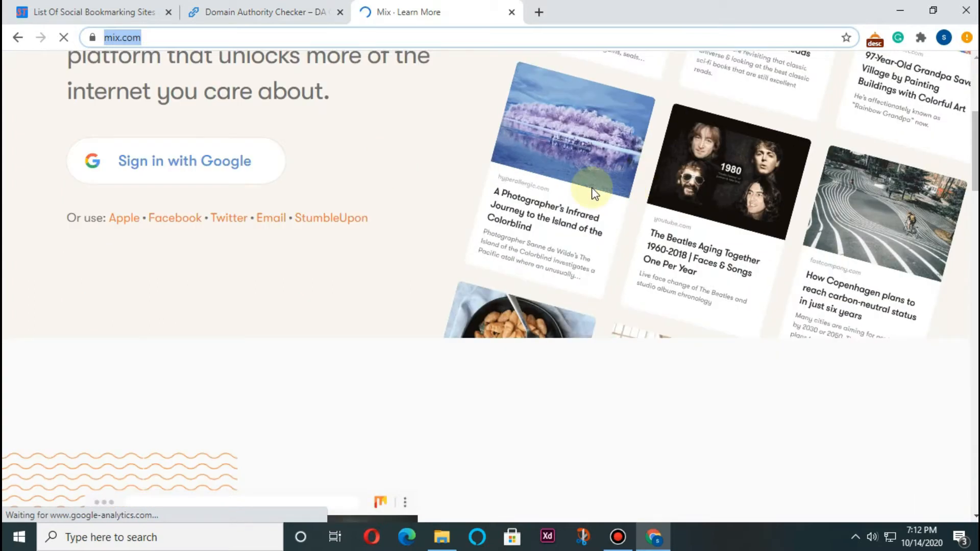
{"action": "scroll", "scroll_direction": "up", "scroll_amount": 3}
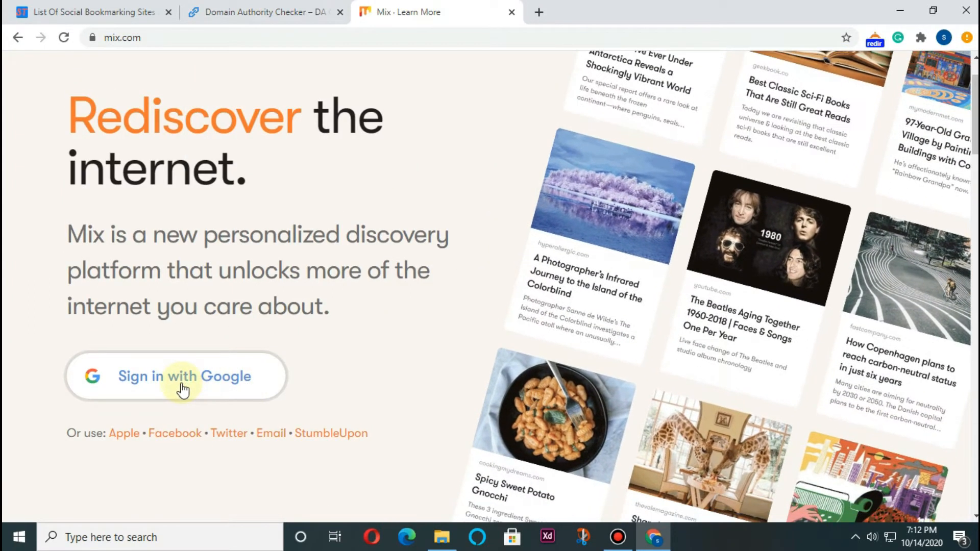
{"action": "left_click", "coordinate": [183, 376]}
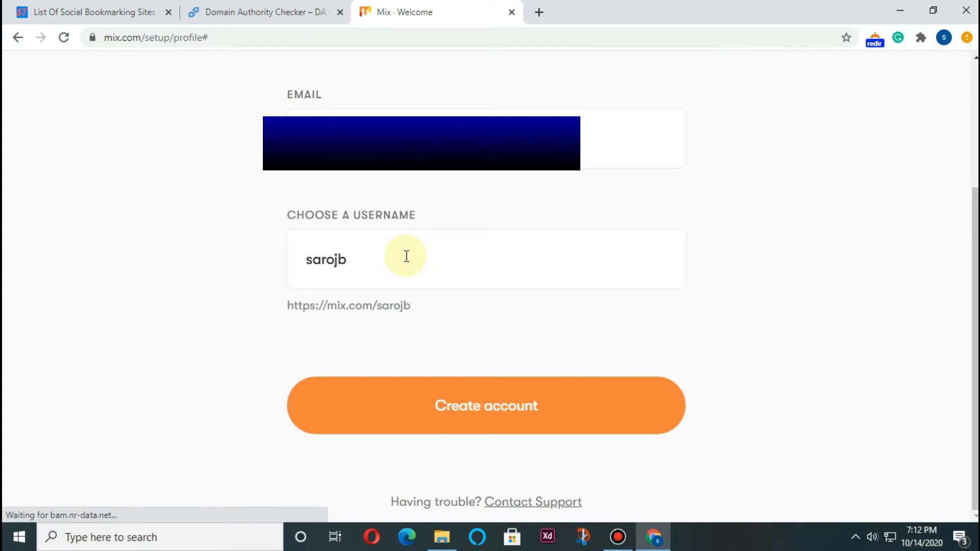
{"action": "type", "text": "ech"}
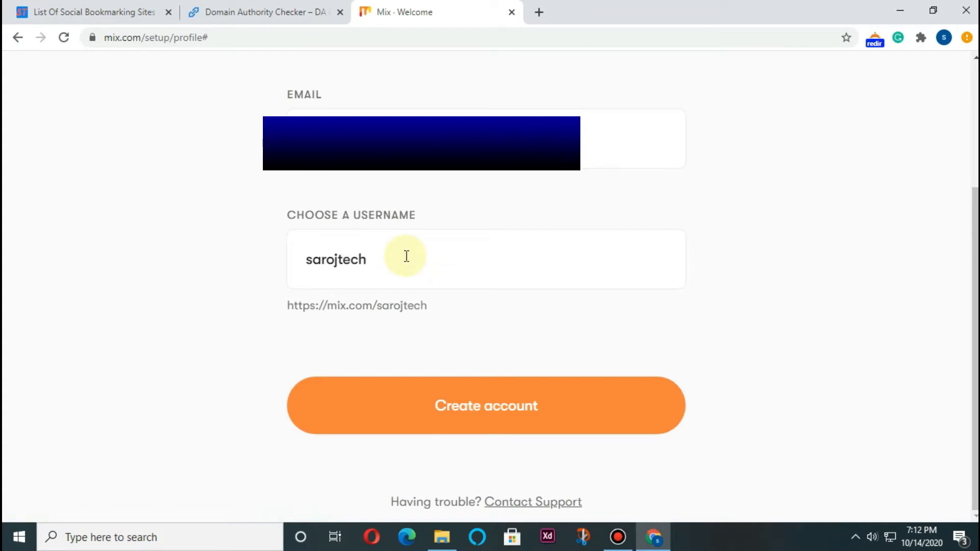
{"action": "mouse_move", "coordinate": [566, 416]}
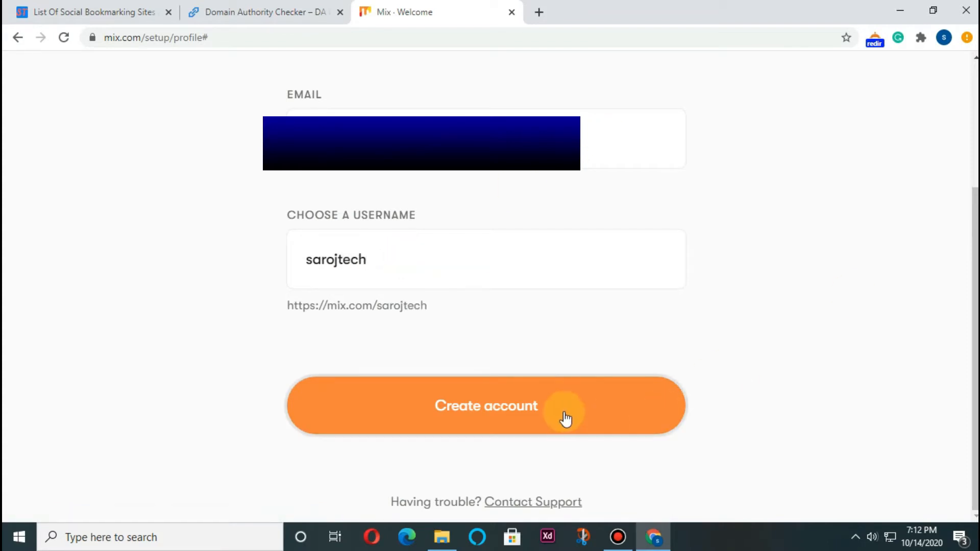
{"action": "left_click", "coordinate": [563, 412]}
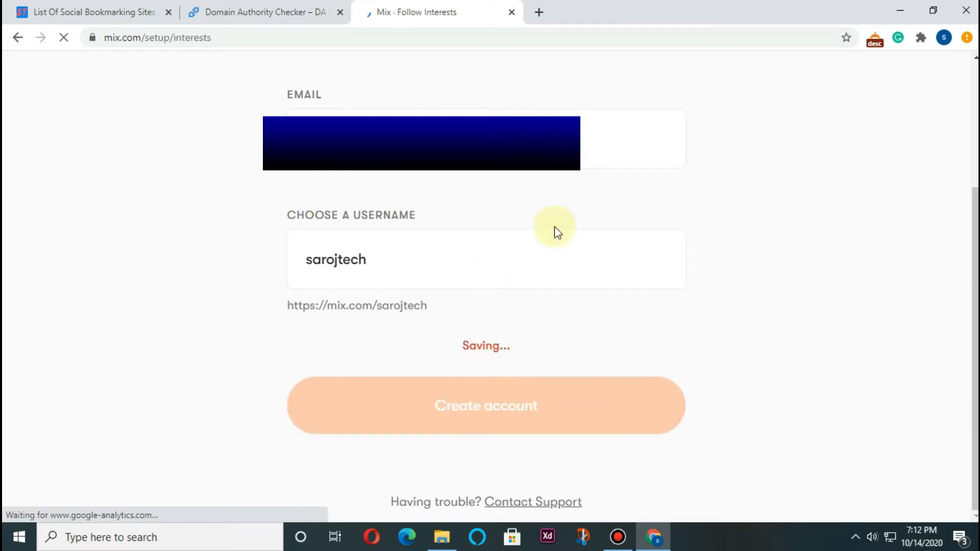
- Follow interest topics including Arts and Business on the Follow Interests page
{"action": "left_click", "coordinate": [486, 405]}
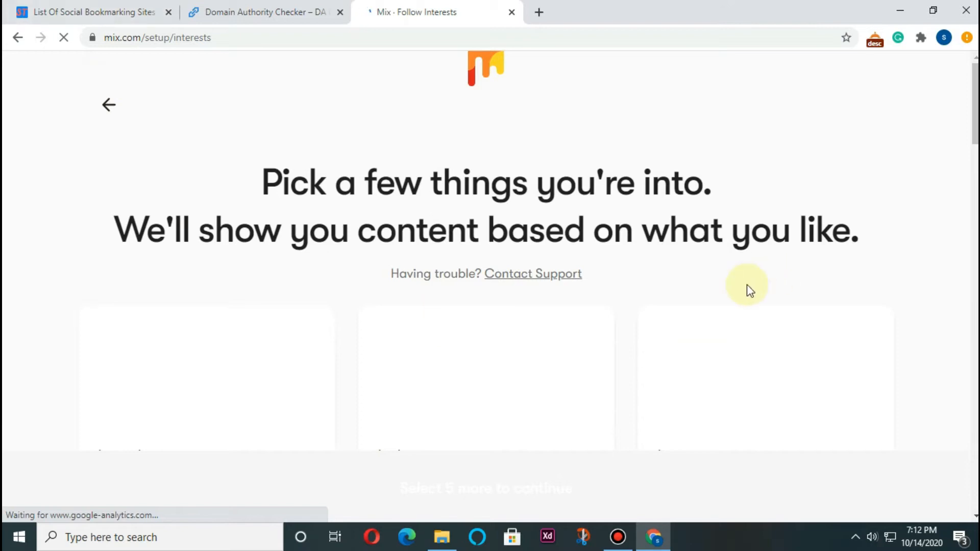
{"action": "scroll", "scroll_direction": "down", "scroll_amount": 3}
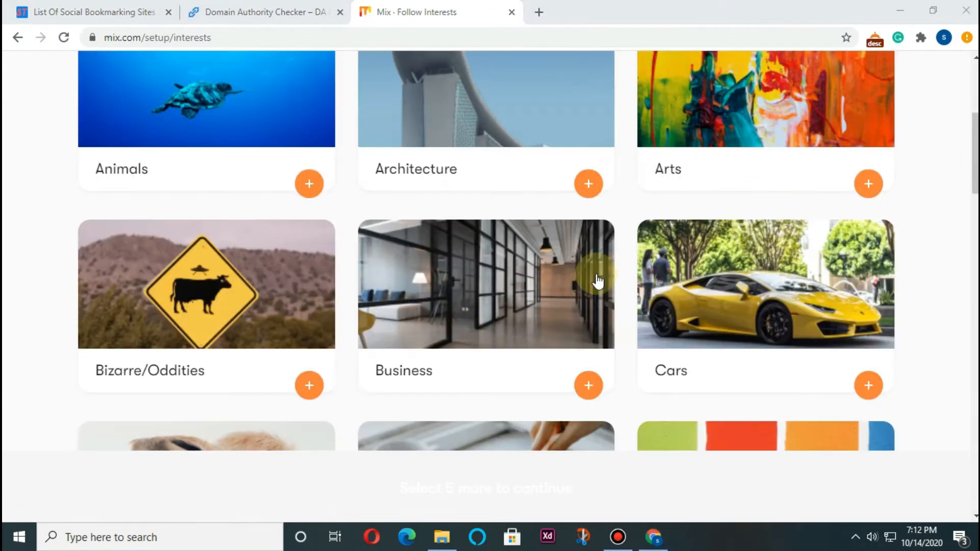
{"action": "mouse_move", "coordinate": [406, 313]}
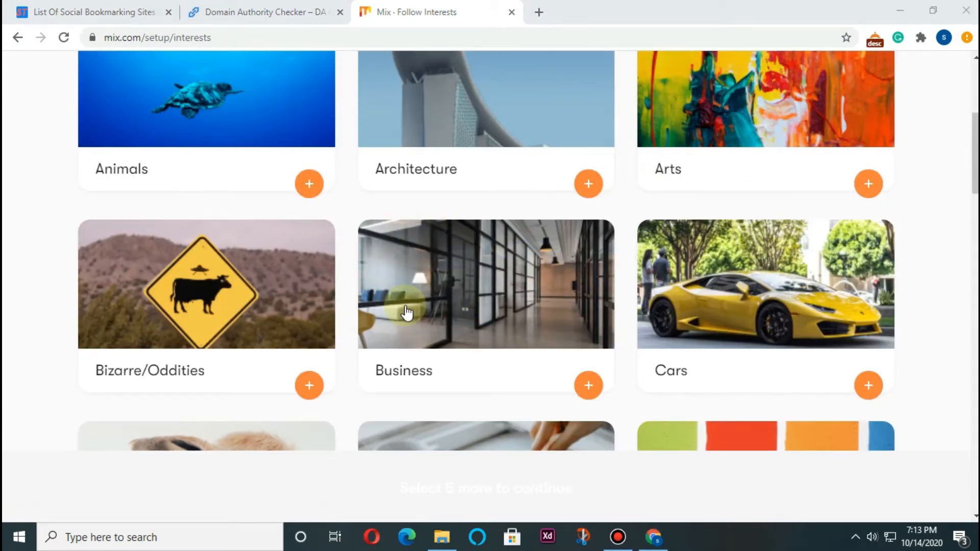
{"action": "scroll", "scroll_direction": "down", "scroll_amount": 3}
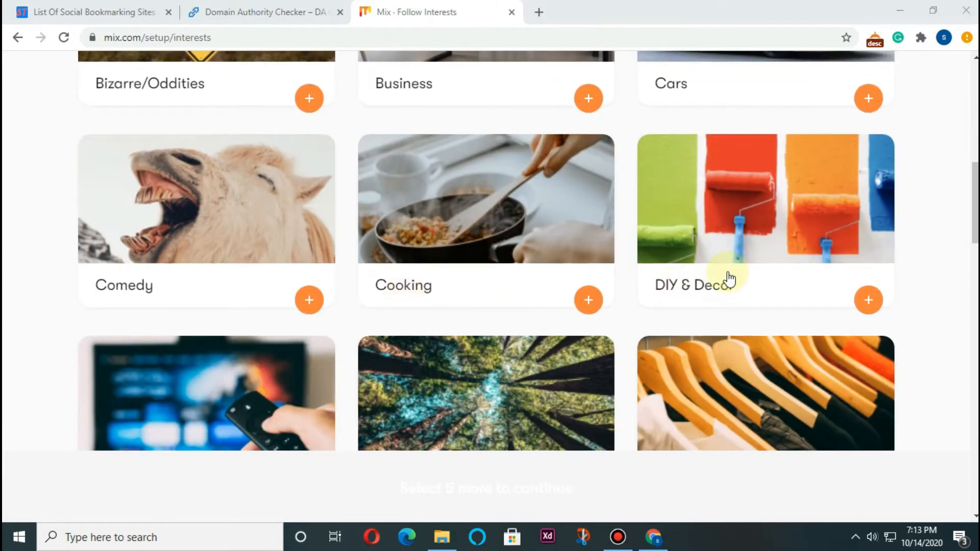
{"action": "scroll", "scroll_direction": "down", "scroll_amount": 3}
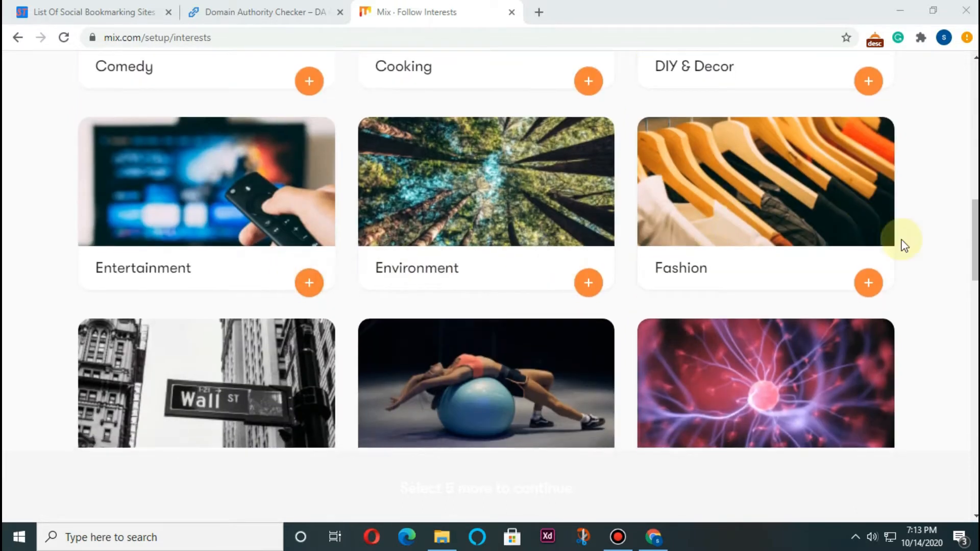
{"action": "scroll", "scroll_direction": "down", "scroll_amount": 3}
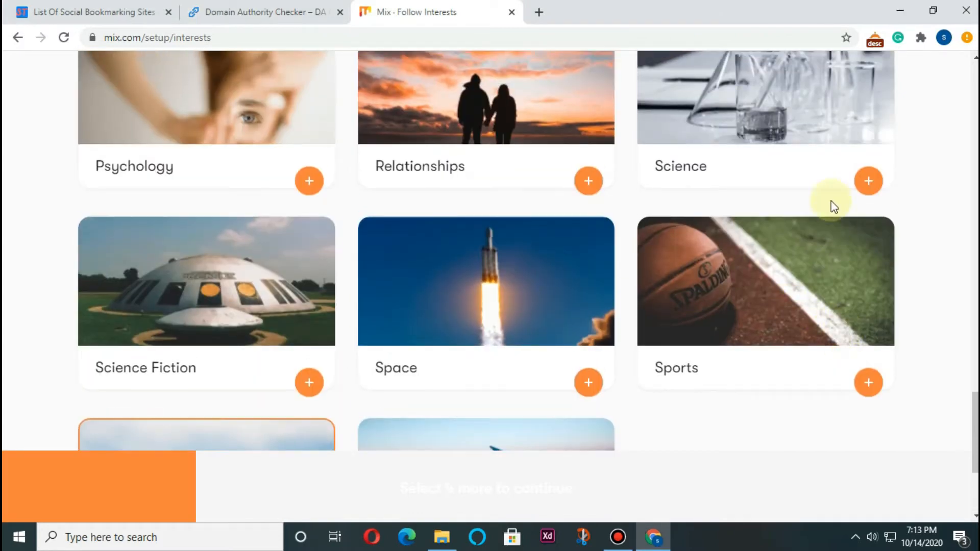
{"action": "left_click", "coordinate": [868, 181]}
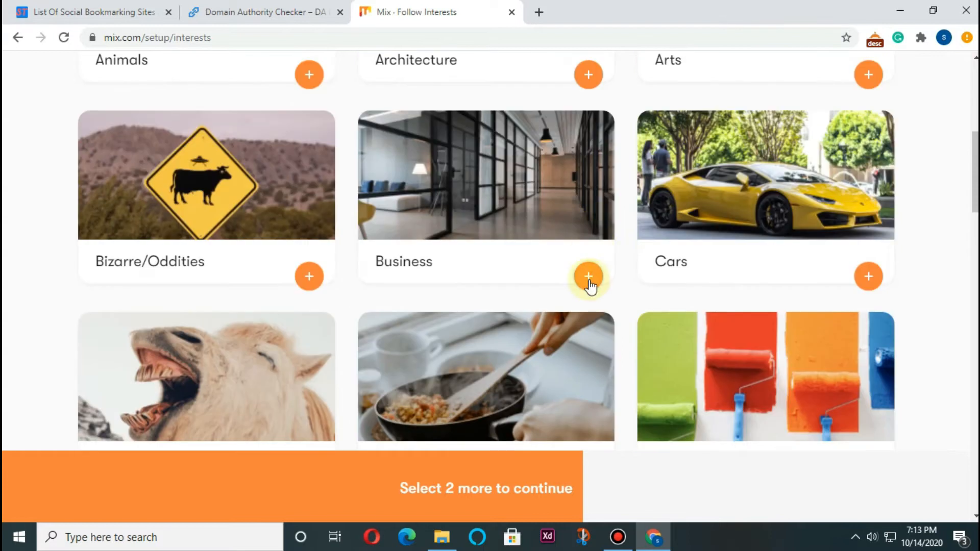
{"action": "left_click", "coordinate": [588, 275]}
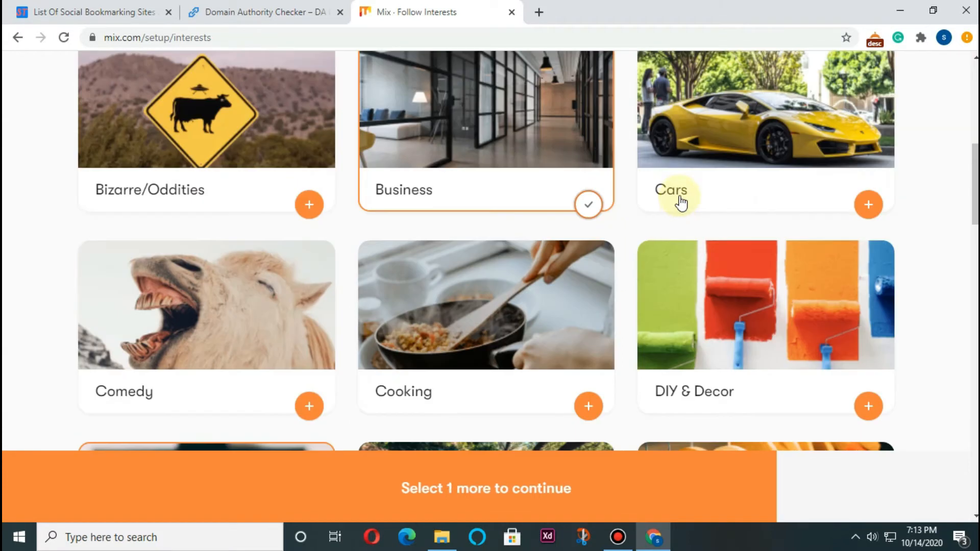
- Review the remaining topics and continue past interest selection to the For You feed
{"action": "scroll", "scroll_direction": "down", "scroll_amount": 3}
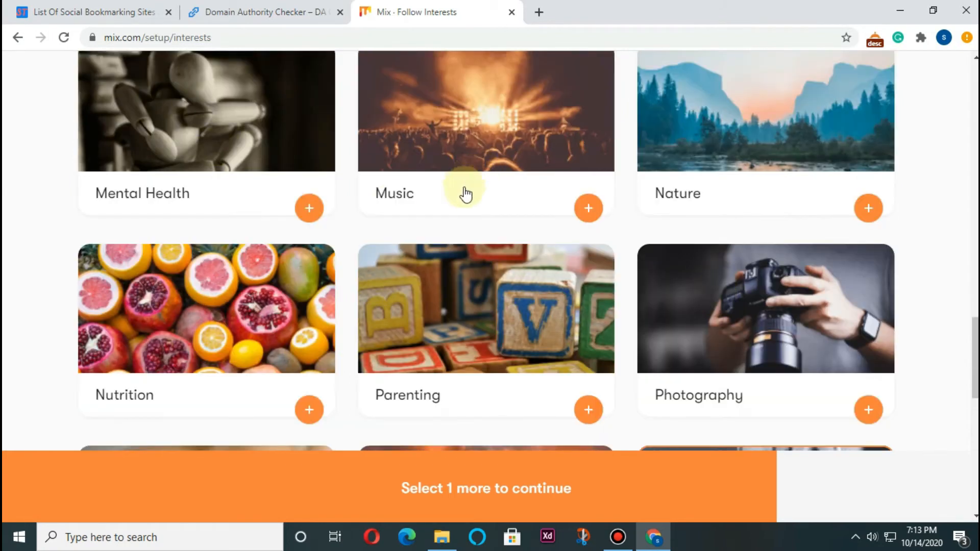
{"action": "scroll", "scroll_direction": "up", "scroll_amount": 3}
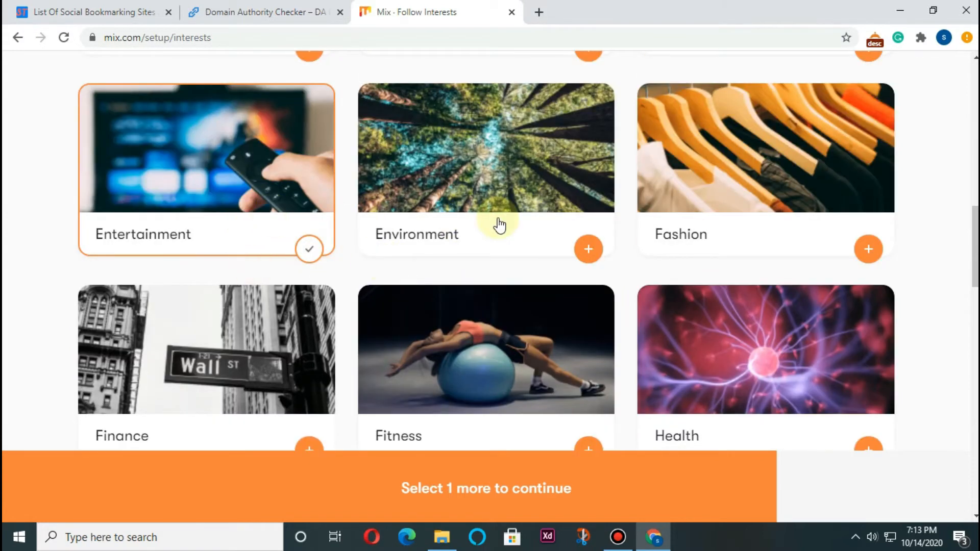
{"action": "scroll", "scroll_direction": "up", "scroll_amount": 3}
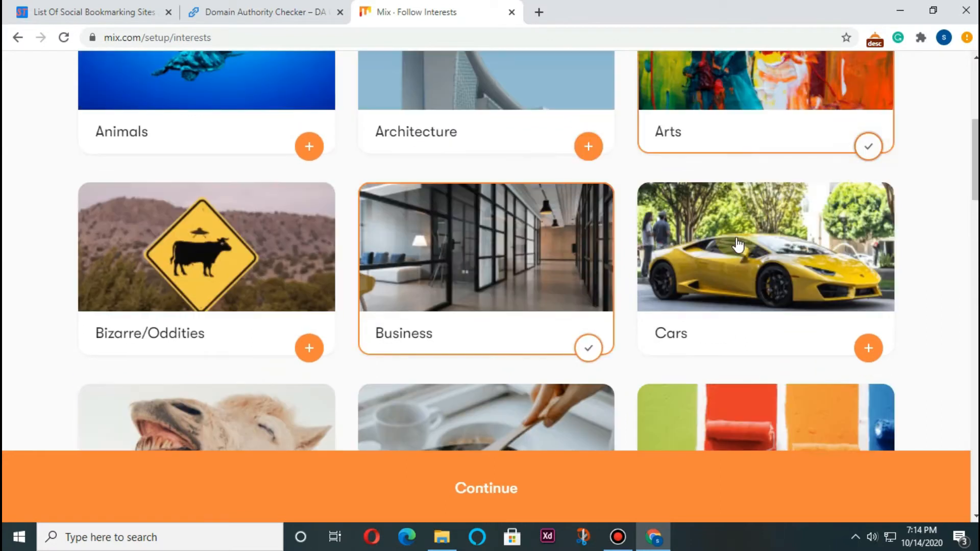
{"action": "scroll", "scroll_direction": "down", "scroll_amount": 3}
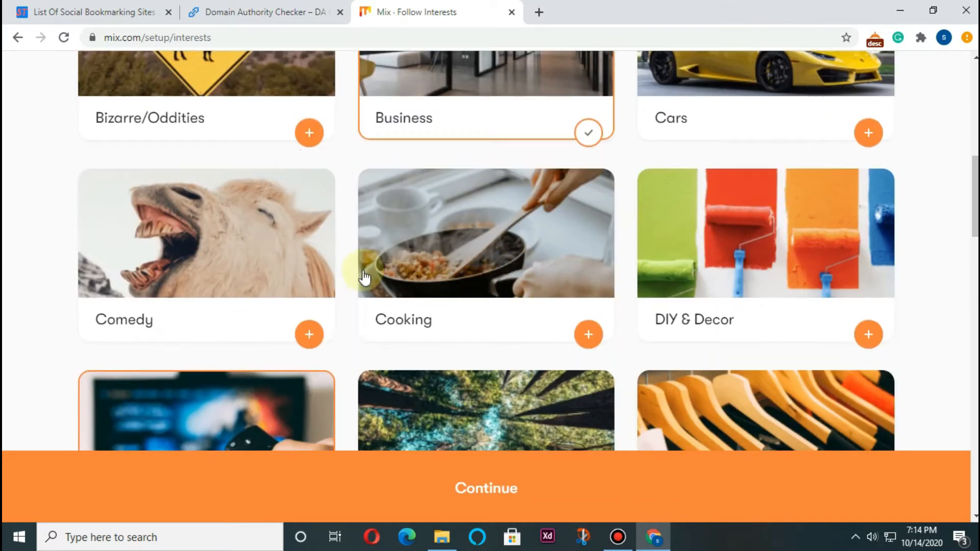
{"action": "scroll", "scroll_direction": "down", "scroll_amount": 3}
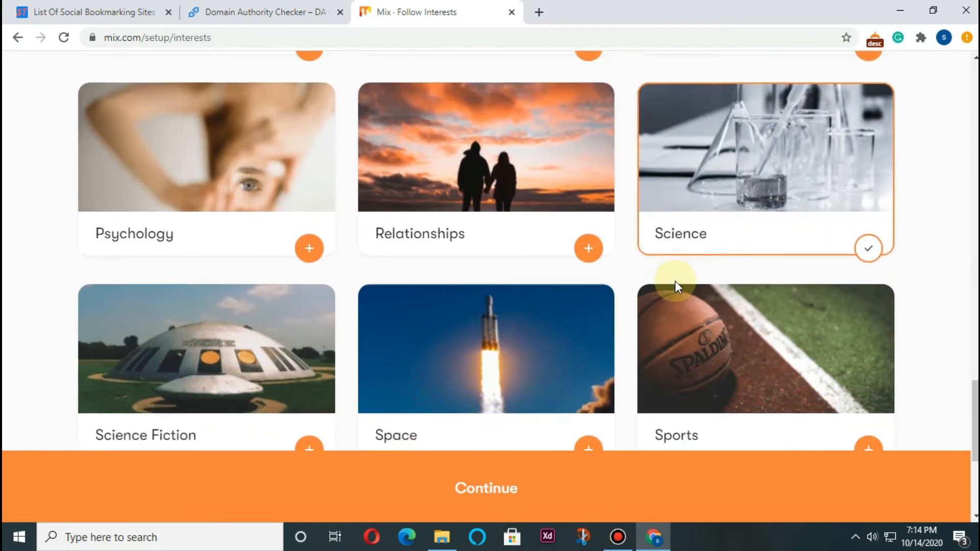
{"action": "scroll", "scroll_direction": "down", "scroll_amount": 3}
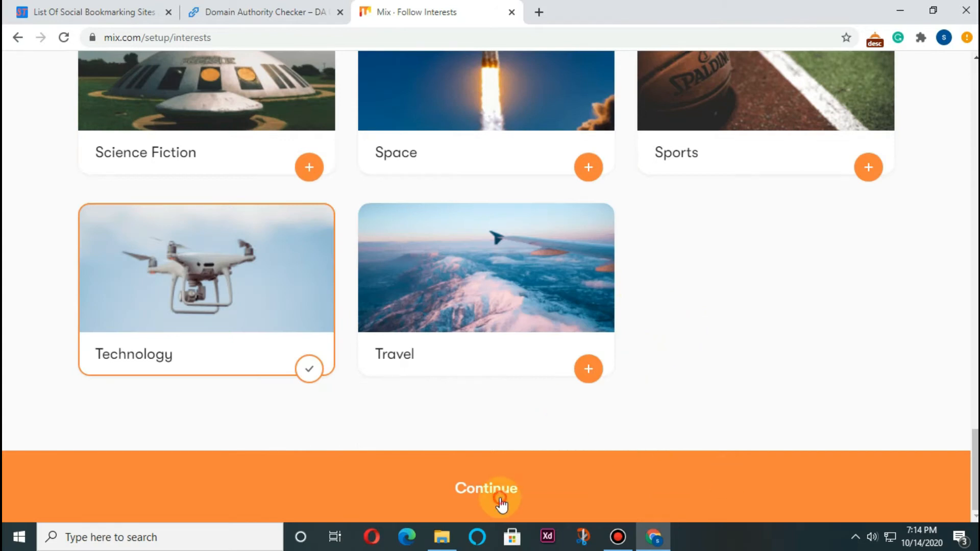
{"action": "left_click", "coordinate": [486, 496]}
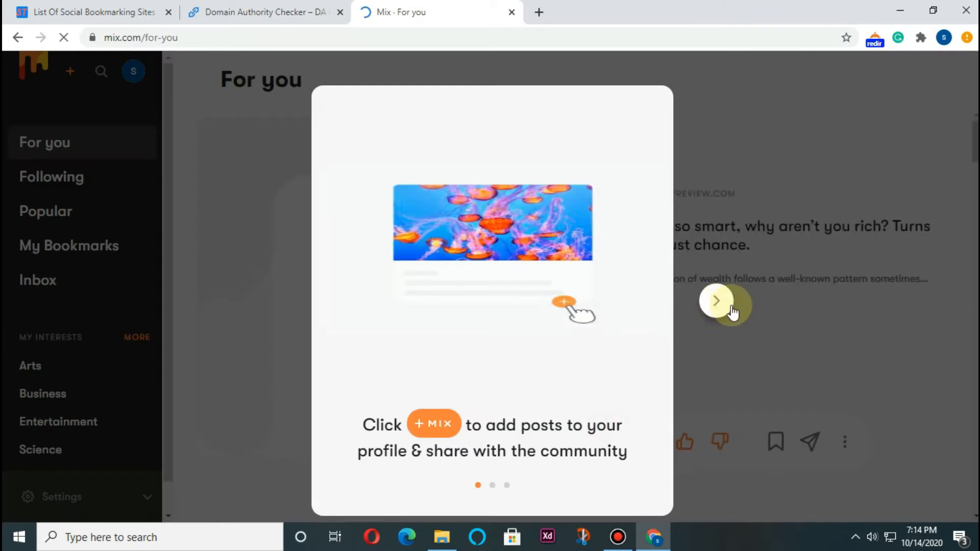
- Advance through the welcome tour toward the sarojtech profile page
{"action": "left_click", "coordinate": [717, 301]}
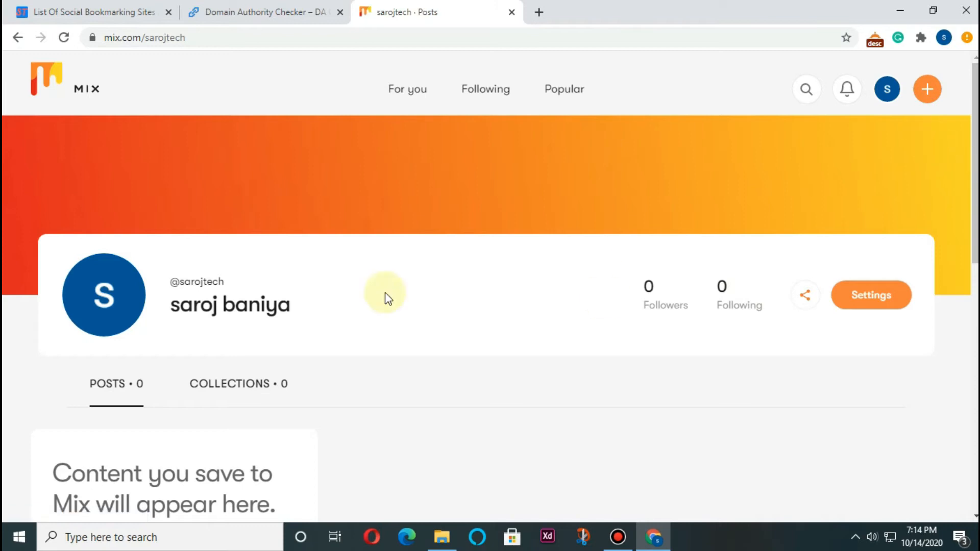
{"action": "mouse_move", "coordinate": [386, 283]}
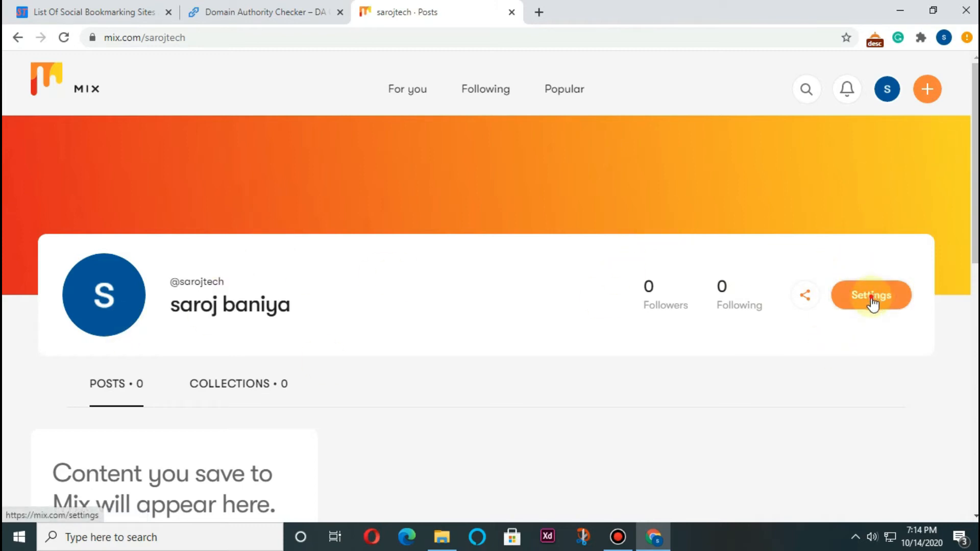
- Upload the Saroj Tech logo as the profile avatar from account settings
{"action": "left_click", "coordinate": [872, 295]}
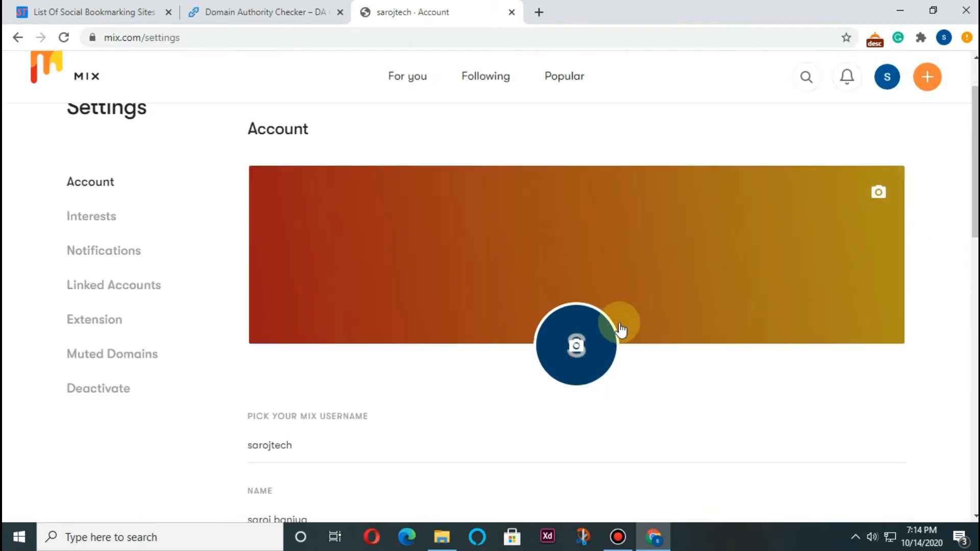
{"action": "left_click", "coordinate": [577, 345]}
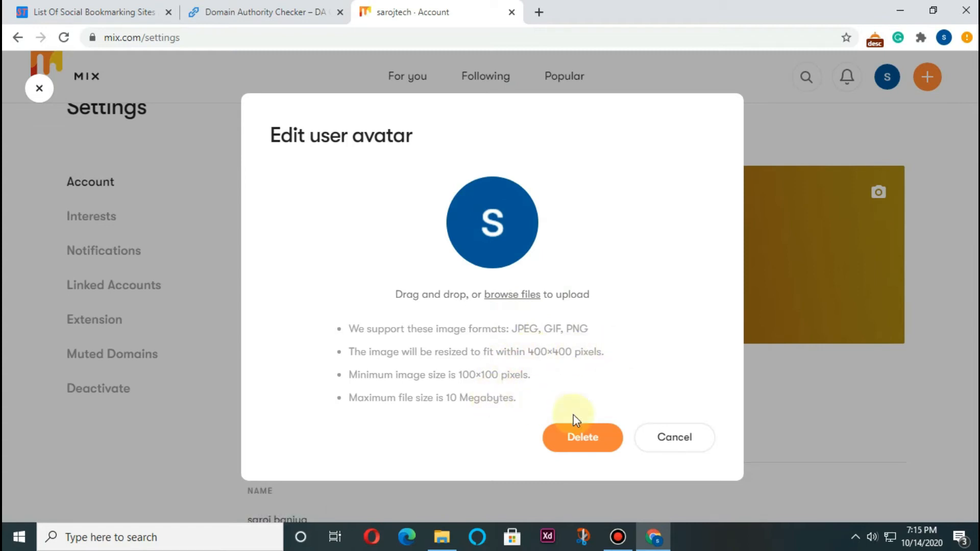
{"action": "mouse_move", "coordinate": [520, 300]}
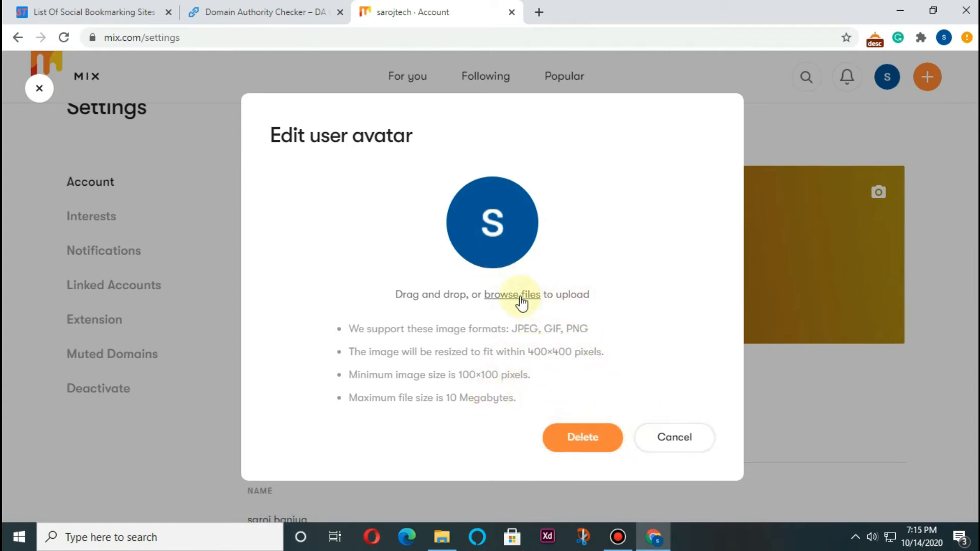
{"action": "left_click", "coordinate": [513, 295]}
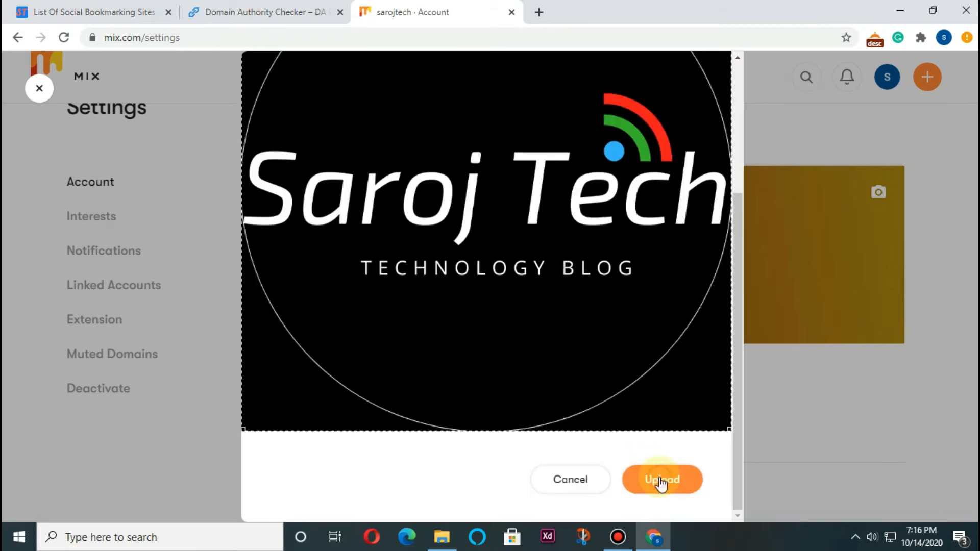
{"action": "left_click", "coordinate": [662, 480]}
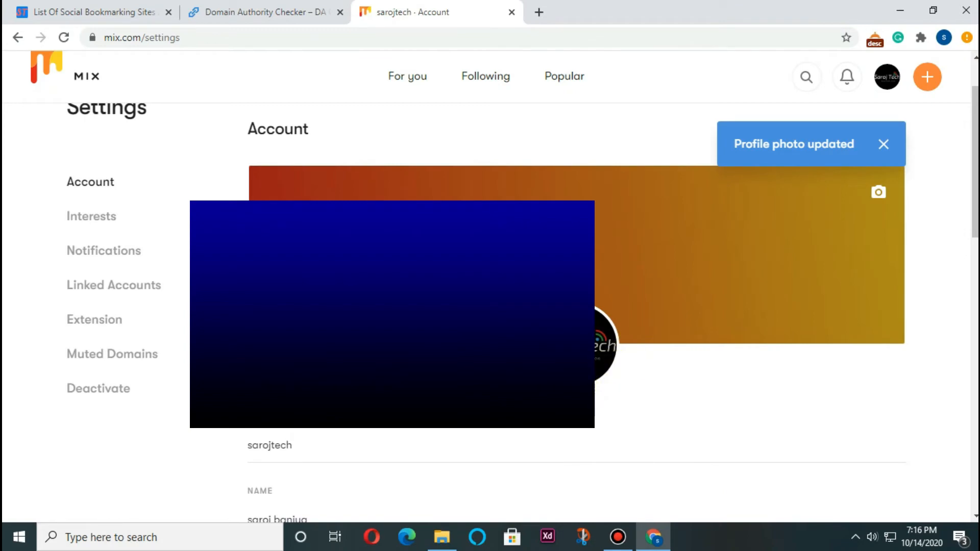
{"action": "scroll", "scroll_direction": "down", "scroll_amount": 3}
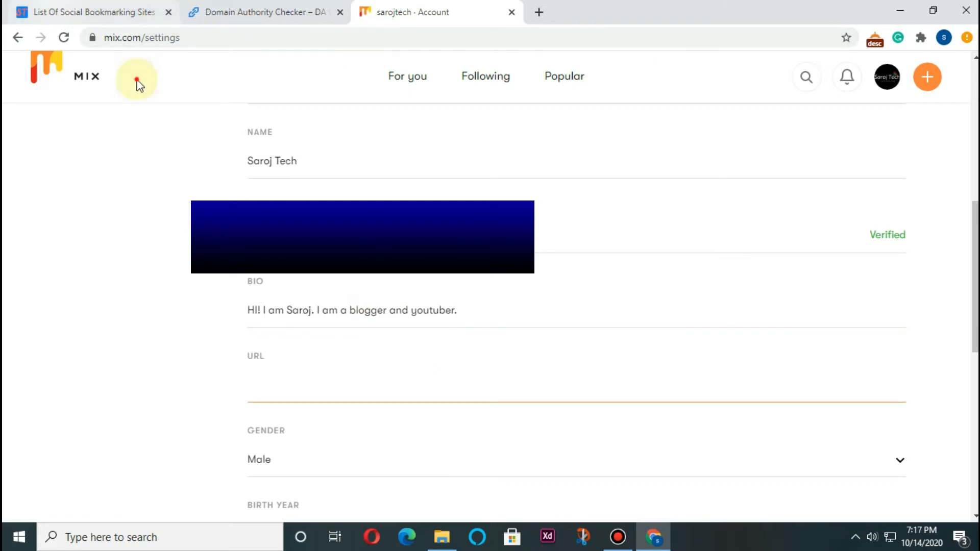
{"action": "left_click", "coordinate": [92, 11]}
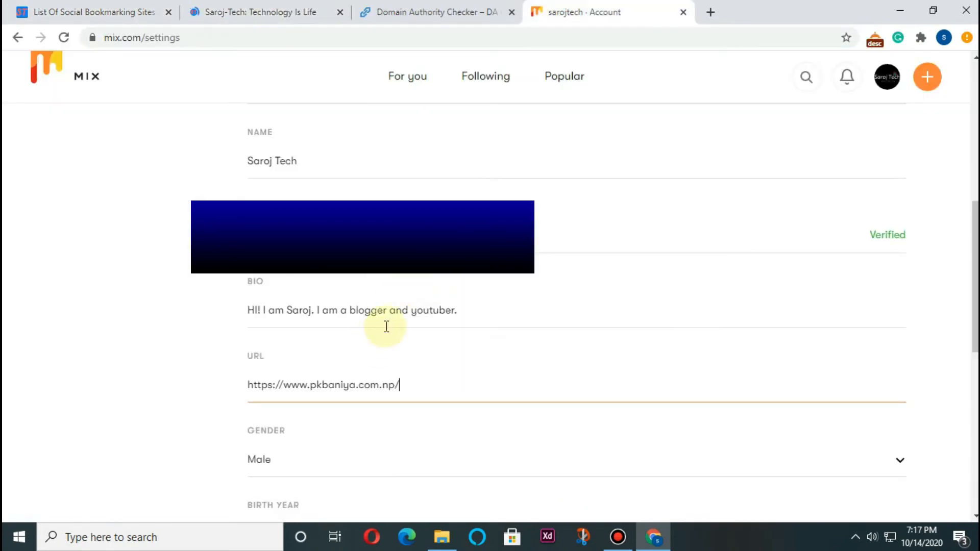
{"action": "scroll", "scroll_direction": "down", "scroll_amount": 3}
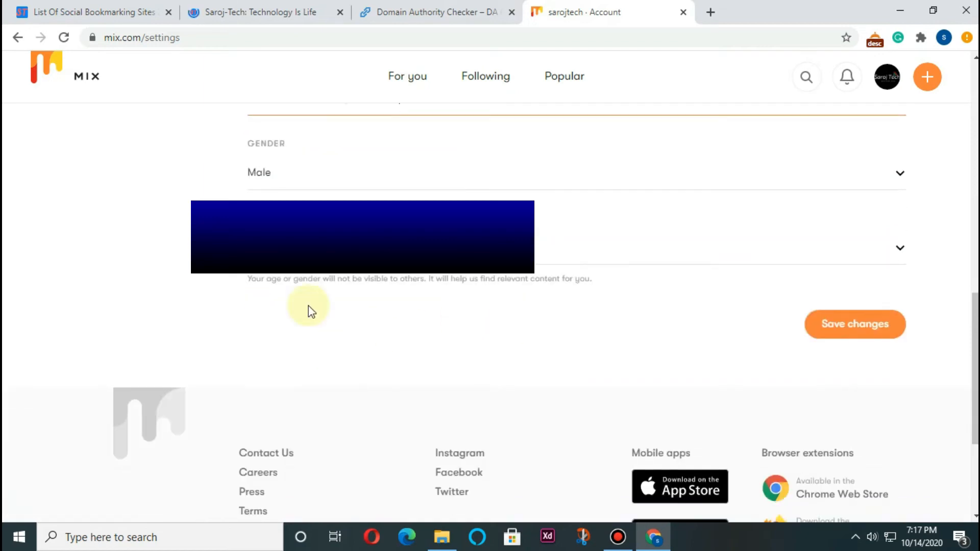
{"action": "mouse_move", "coordinate": [768, 374]}
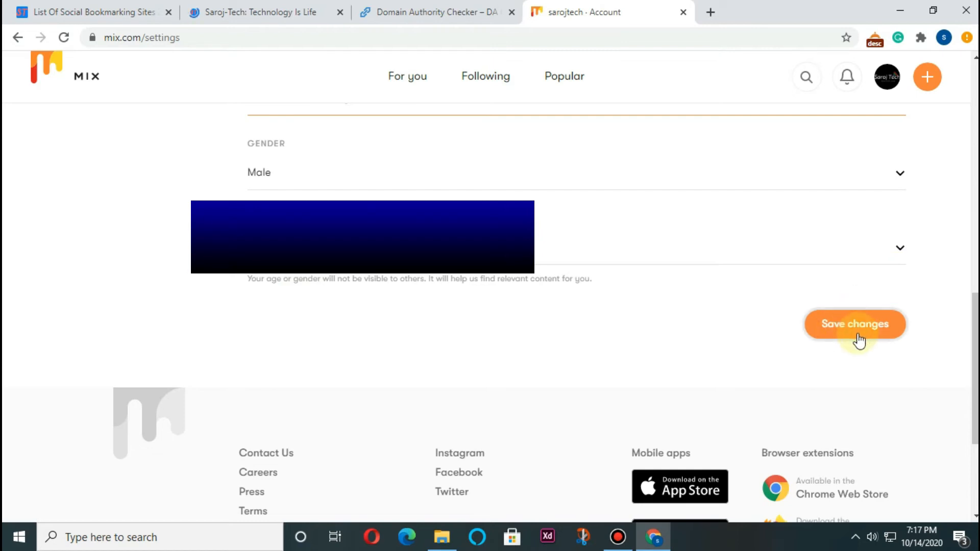
{"action": "left_click", "coordinate": [856, 325]}
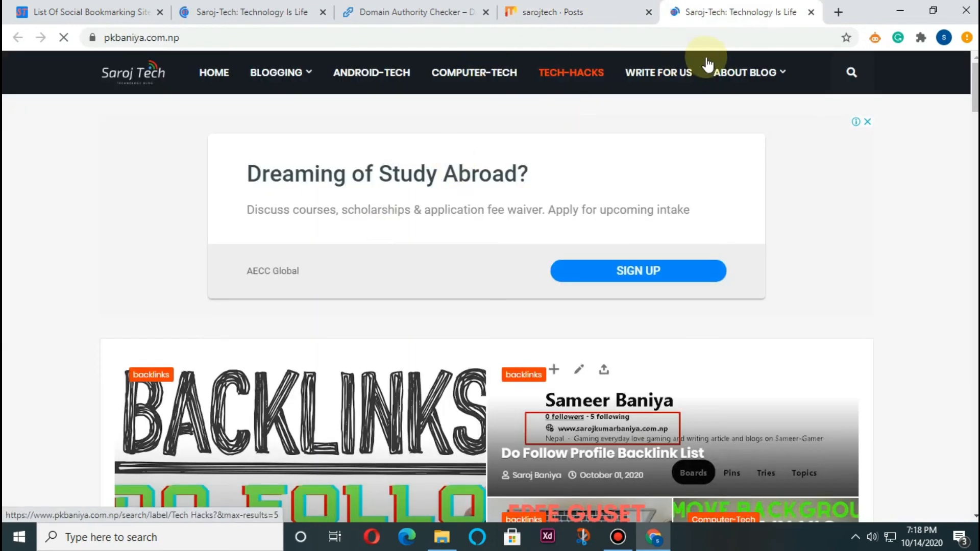
- Run SEO Minion's Check Broken Links on the profile, filtering Follow then No Follow links
{"action": "scroll", "scroll_direction": "down", "scroll_amount": 3}
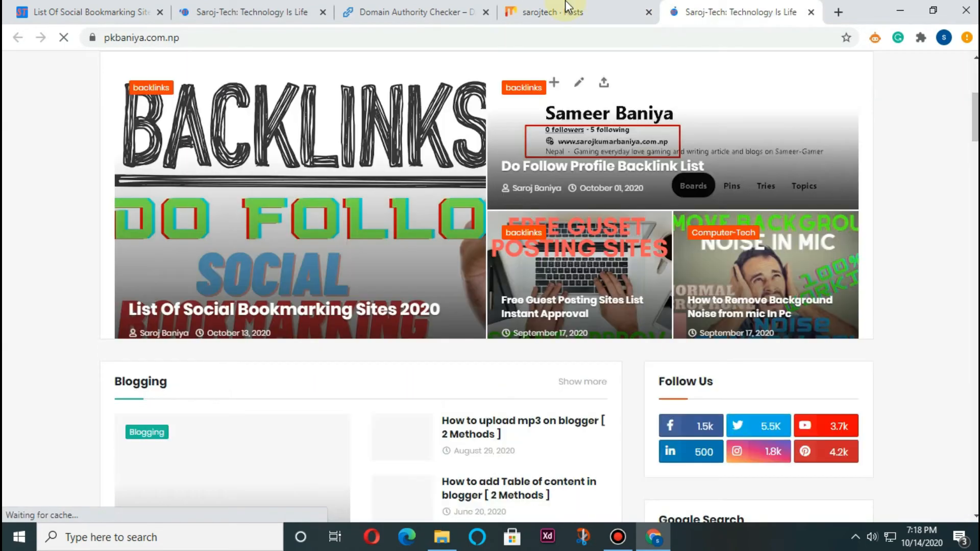
{"action": "left_click", "coordinate": [557, 12]}
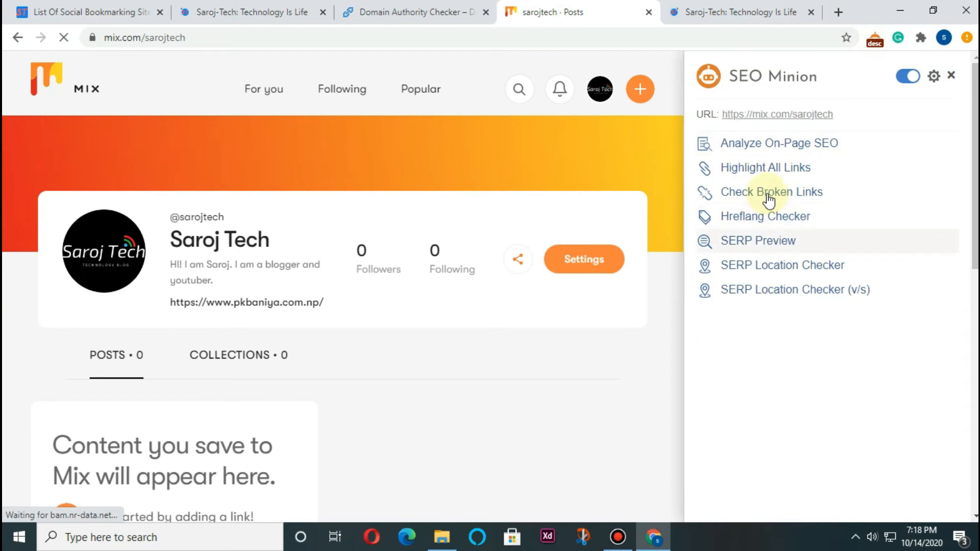
{"action": "left_click", "coordinate": [772, 192]}
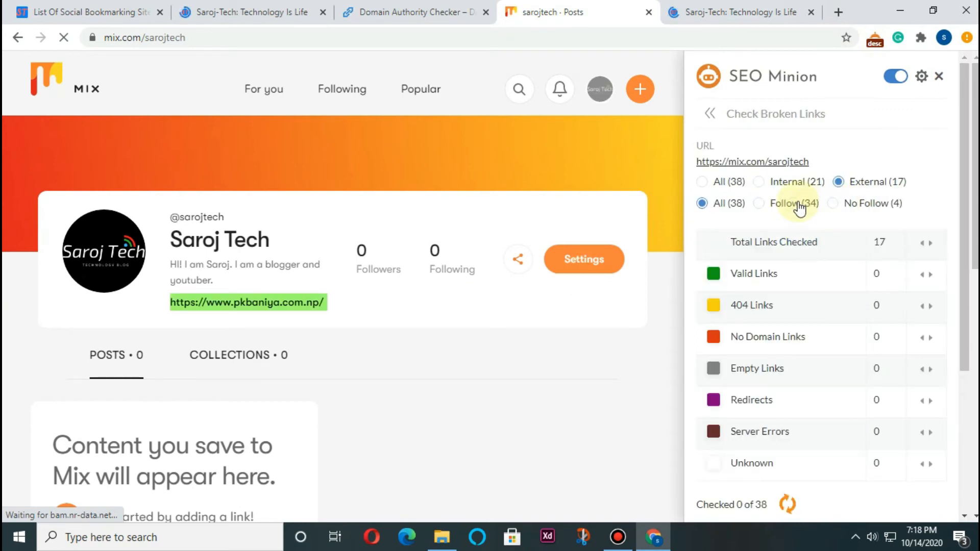
{"action": "left_click", "coordinate": [758, 203]}
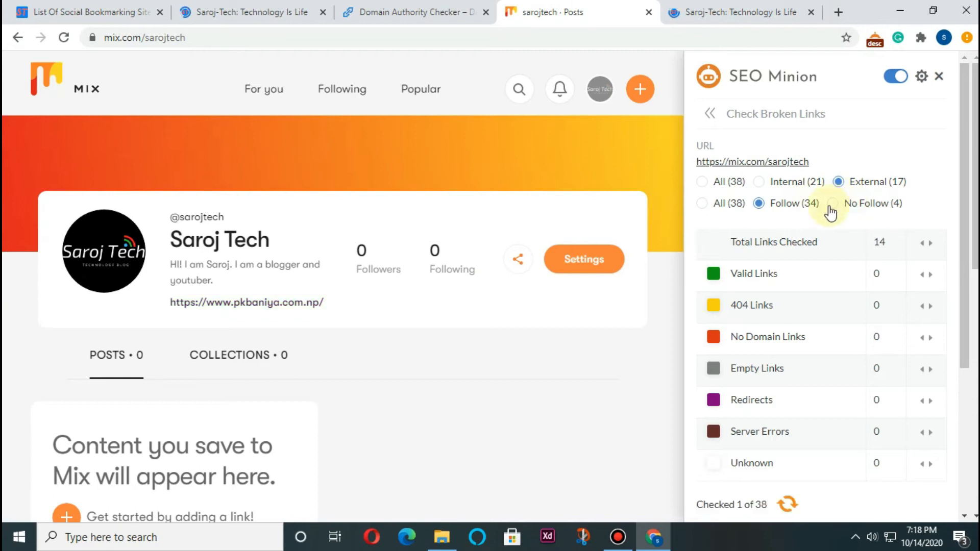
{"action": "left_click", "coordinate": [832, 203]}
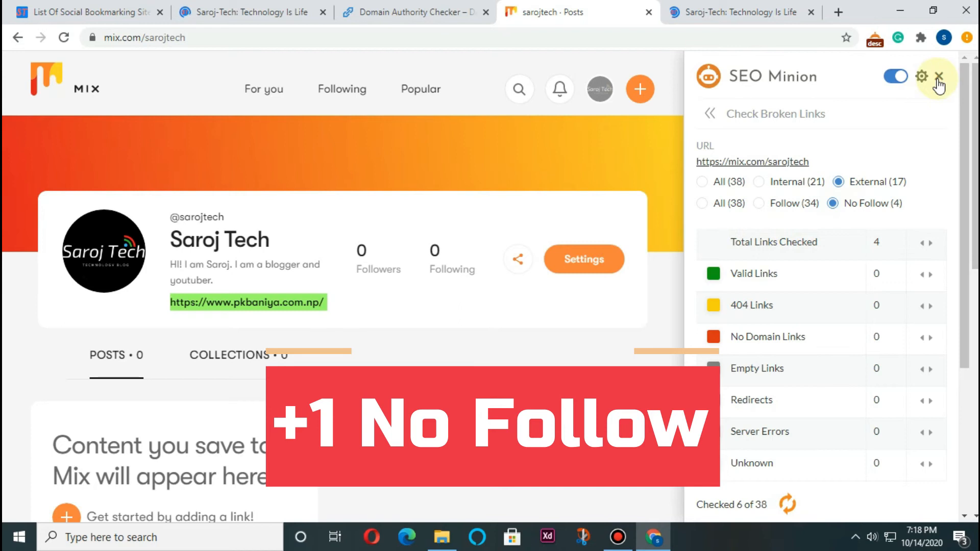
{"action": "left_click", "coordinate": [938, 75]}
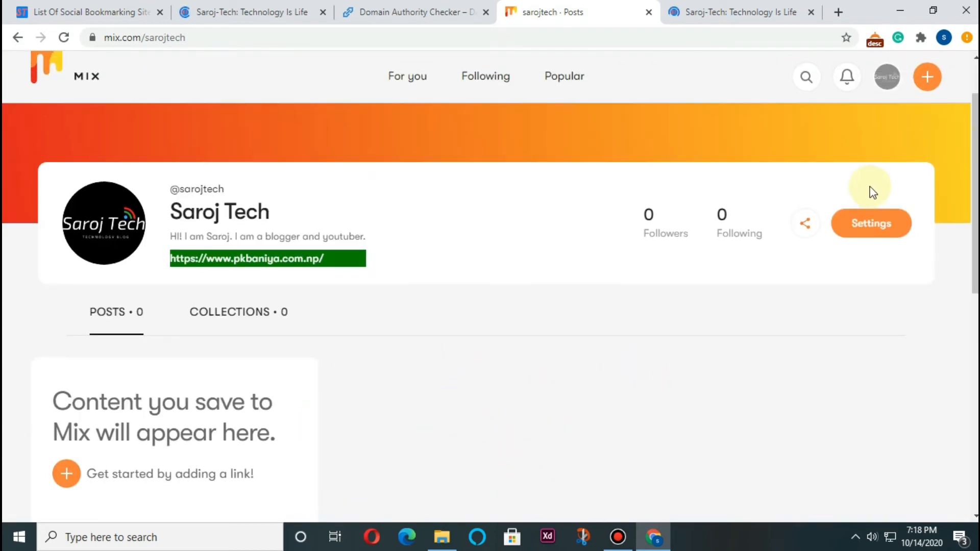
{"action": "mouse_move", "coordinate": [792, 315]}
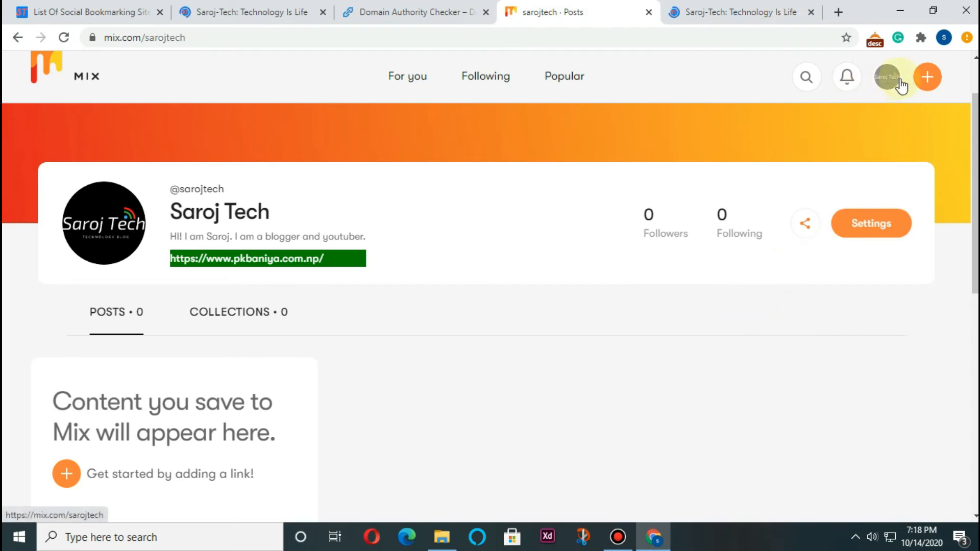
- Add the 'List Of Social Bookmarking Sites 2020' blog post link via +MIX and finish
{"action": "left_click", "coordinate": [927, 76]}
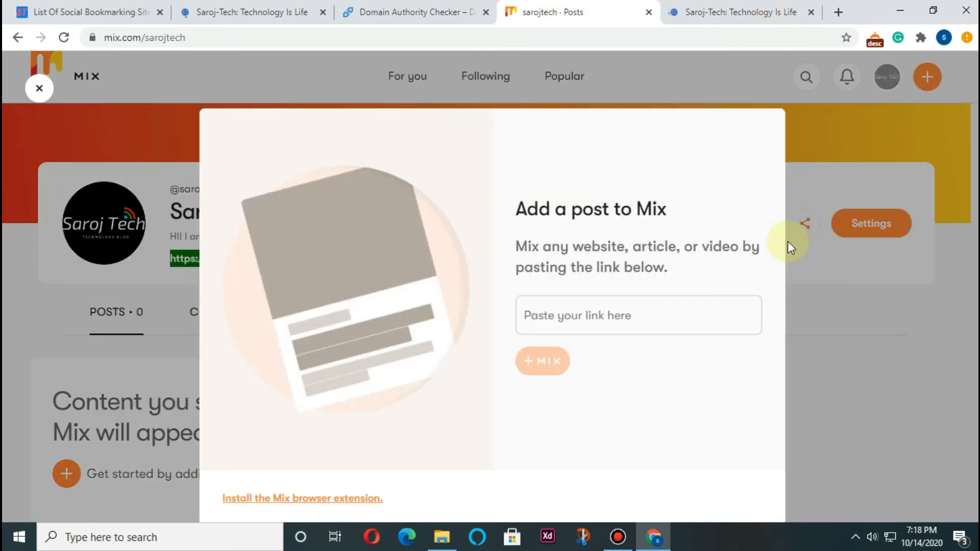
{"action": "left_click", "coordinate": [77, 12]}
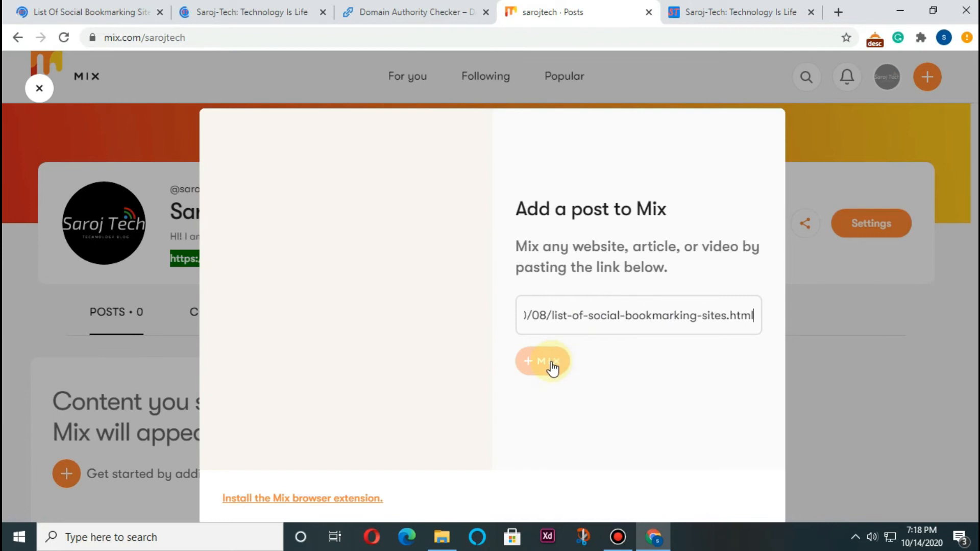
{"action": "left_click", "coordinate": [543, 362]}
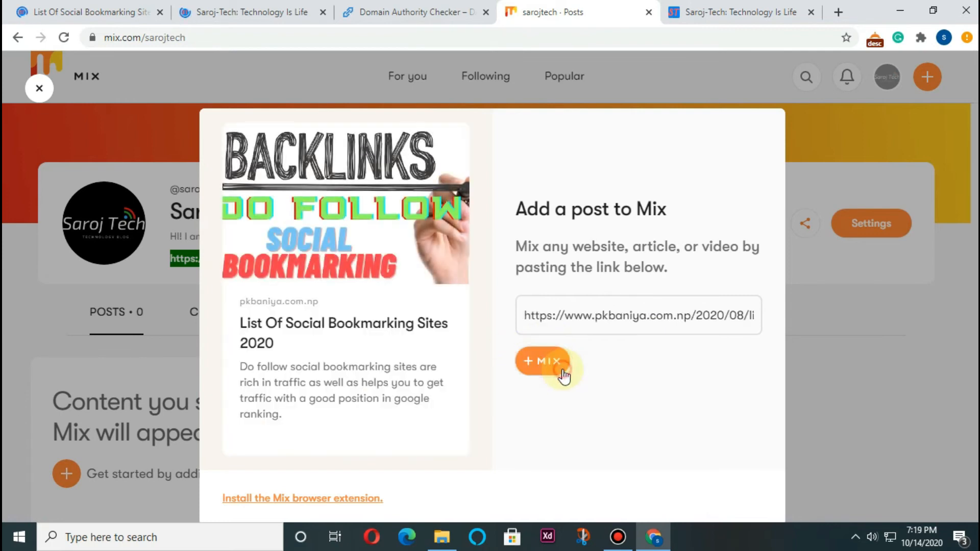
{"action": "left_click", "coordinate": [542, 361]}
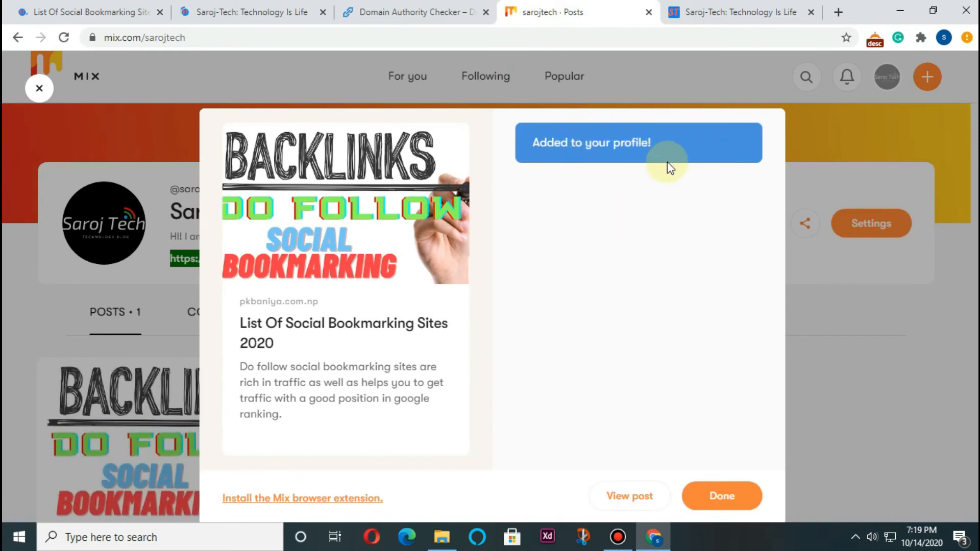
{"action": "mouse_move", "coordinate": [701, 456]}
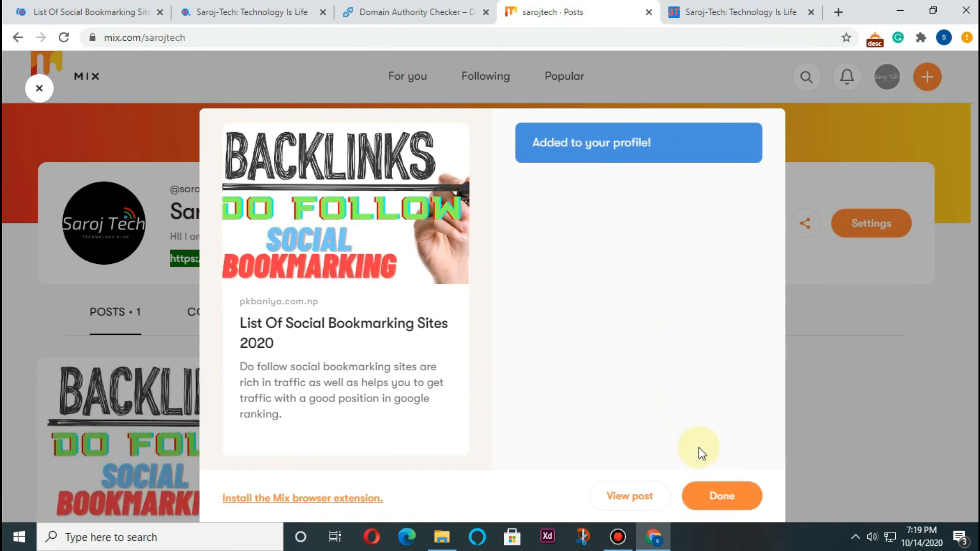
{"action": "left_click", "coordinate": [721, 496]}
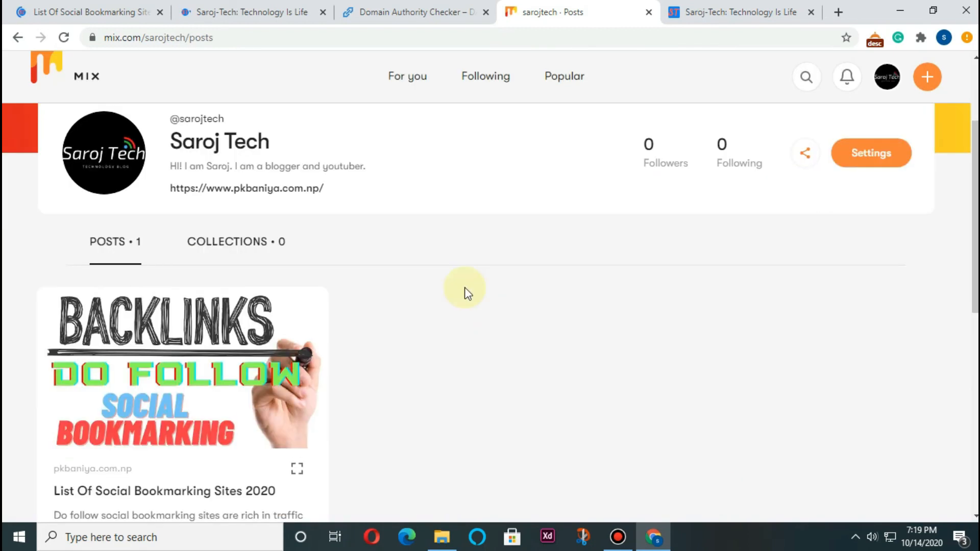
{"action": "scroll", "scroll_direction": "down", "scroll_amount": 3}
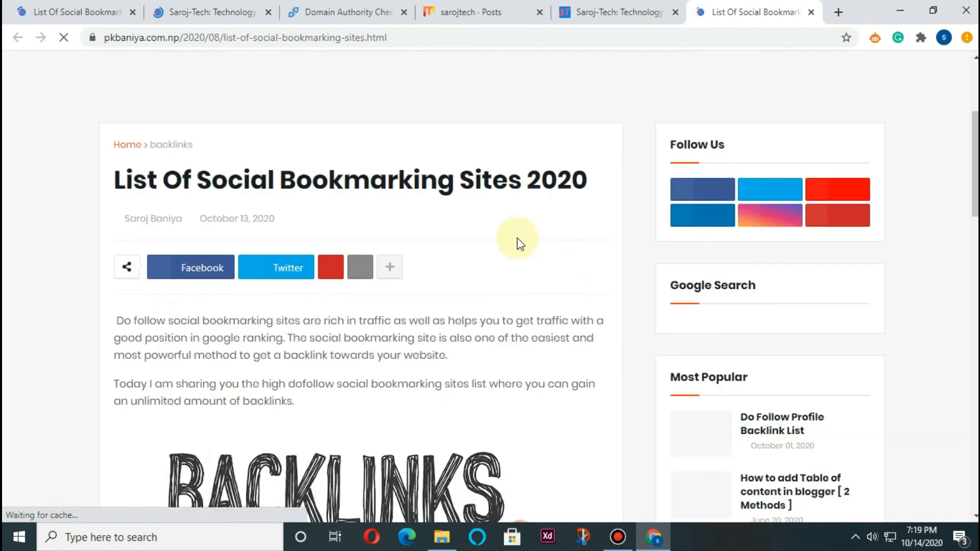
- Return to the sarojtech Posts tab, run SEO Minion's link check and review the highlighted post
{"action": "scroll", "scroll_direction": "down", "scroll_amount": 3}
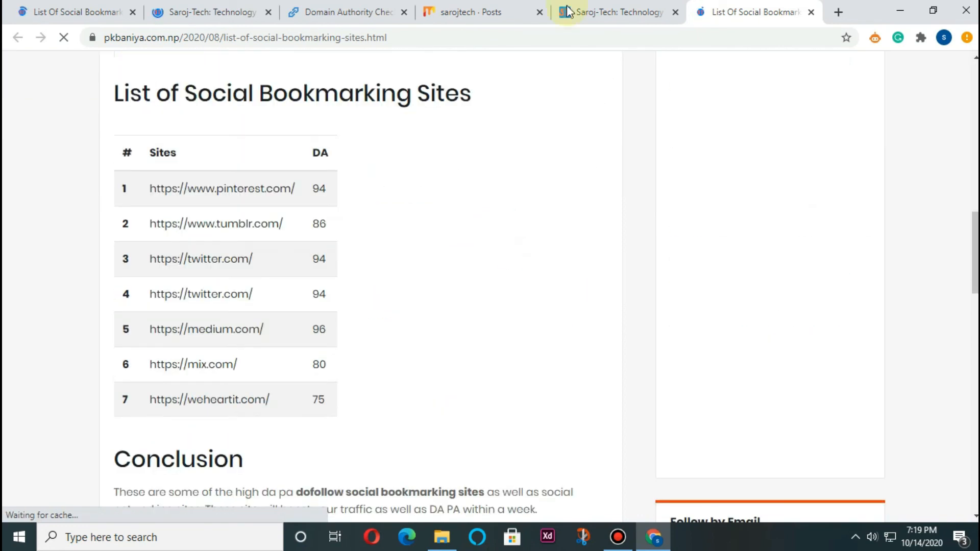
{"action": "left_click", "coordinate": [612, 13]}
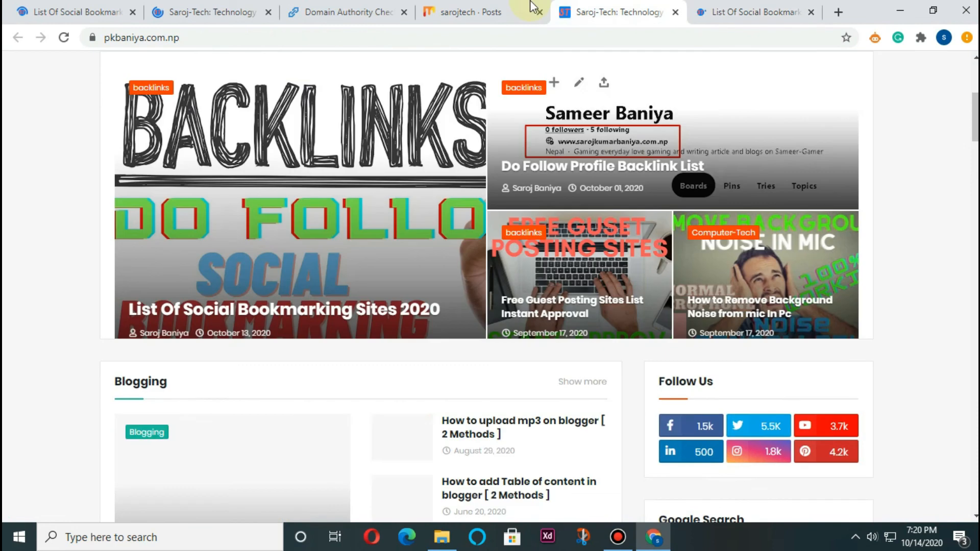
{"action": "left_click", "coordinate": [470, 12]}
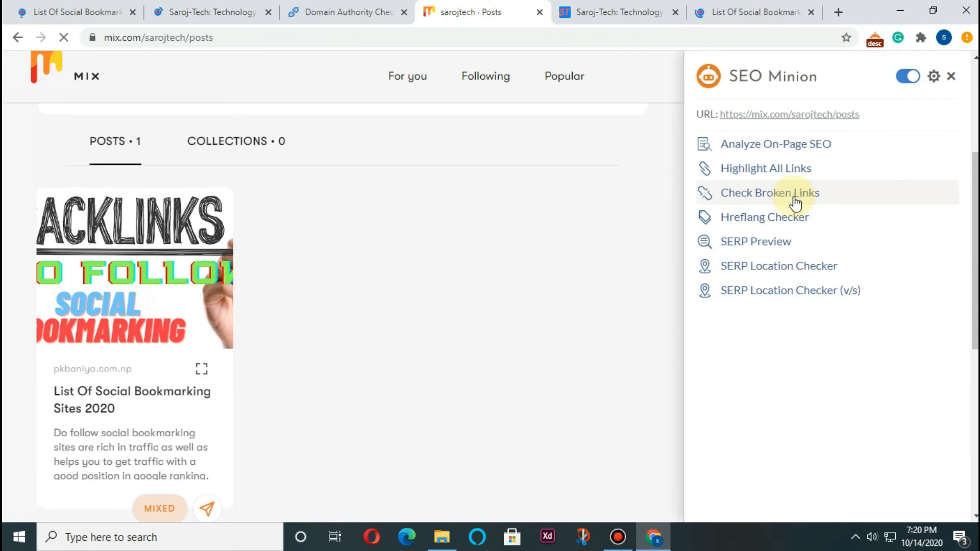
{"action": "left_click", "coordinate": [770, 192]}
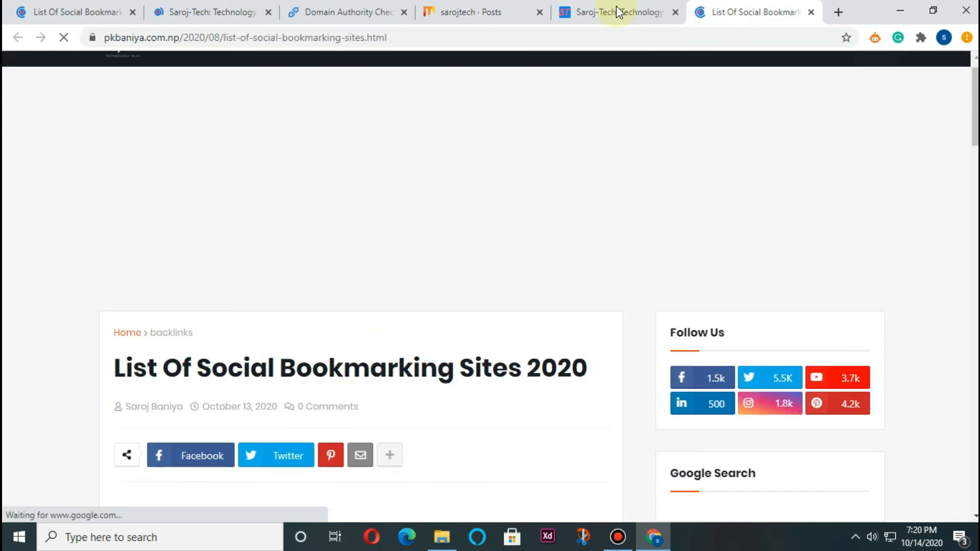
{"action": "left_click", "coordinate": [471, 12]}
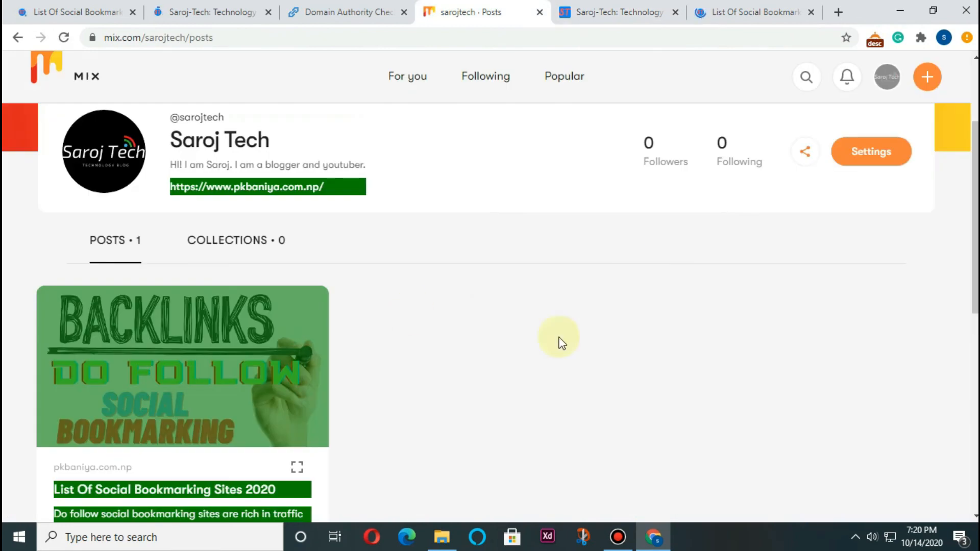
{"action": "mouse_move", "coordinate": [506, 252]}
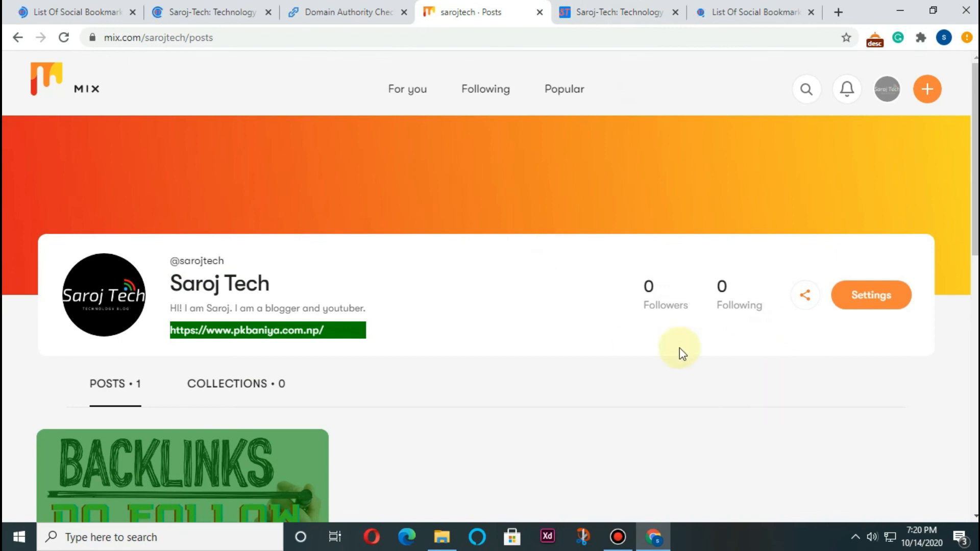
{"action": "mouse_move", "coordinate": [681, 356]}
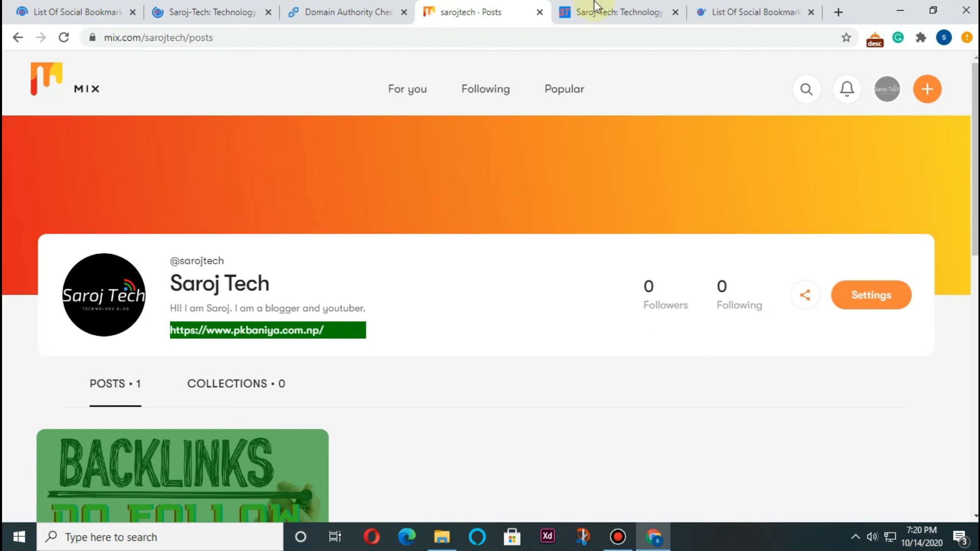
{"action": "scroll", "scroll_direction": "down", "scroll_amount": 3}
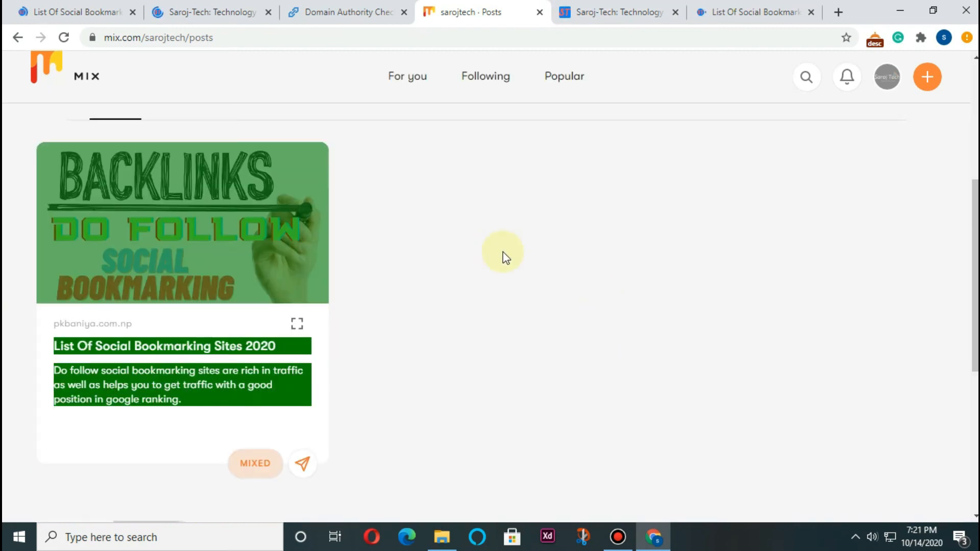
{"action": "mouse_move", "coordinate": [466, 241]}
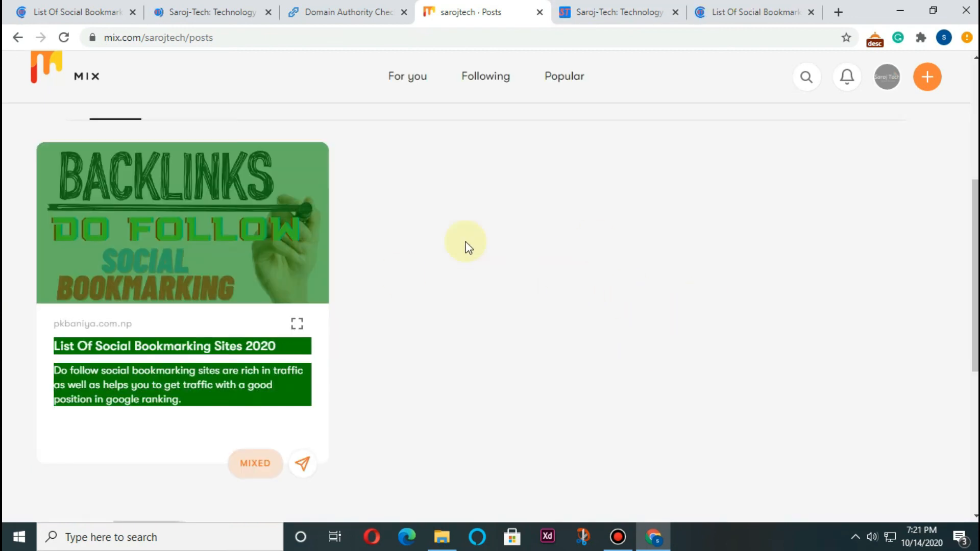